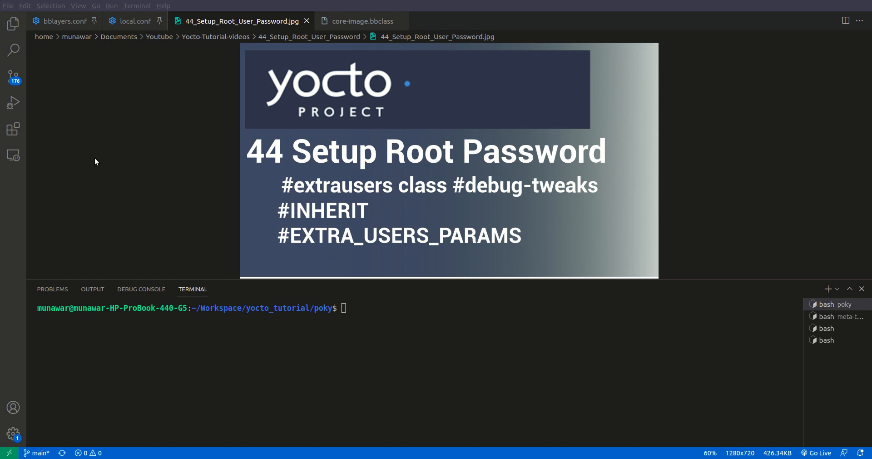
mouse_move(129, 52)
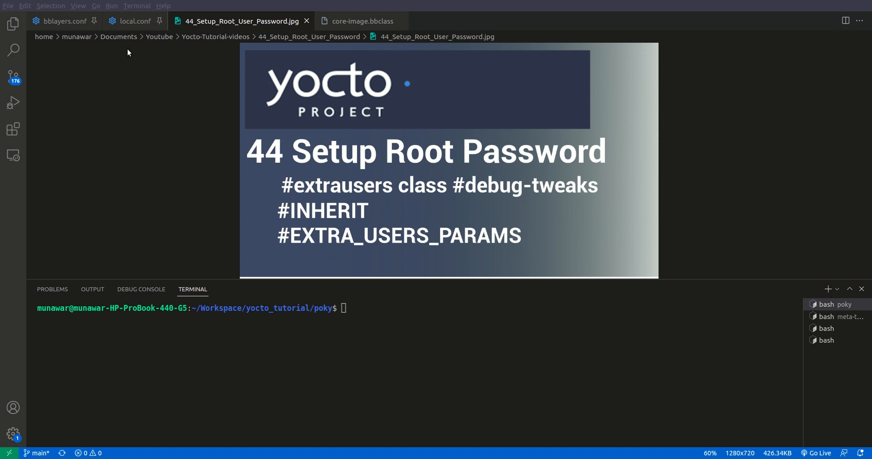
Show local.conf scrolled up to line 146, EXTRA_IMAGE_FEATURES ?= "debug-tweaks".
left_click(133, 20)
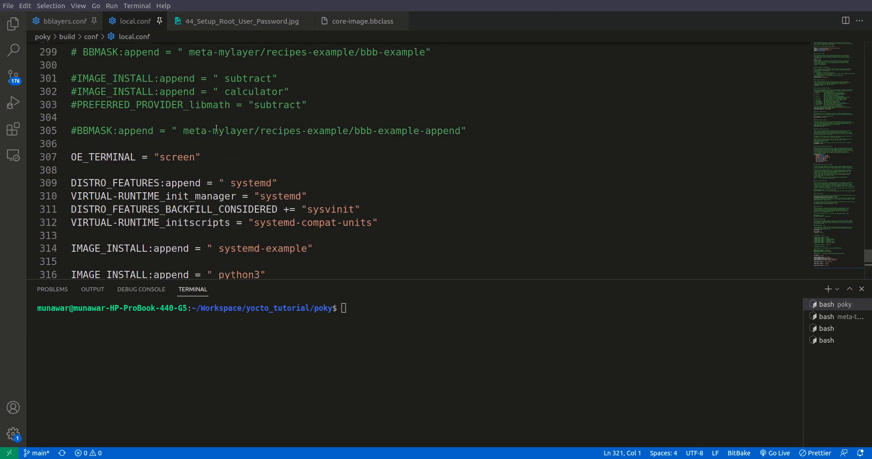
scroll("up", 3)
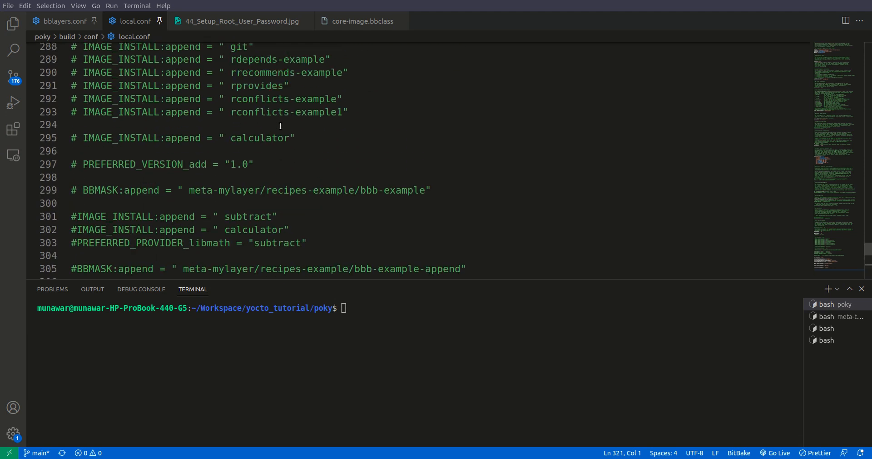
scroll("up", 3)
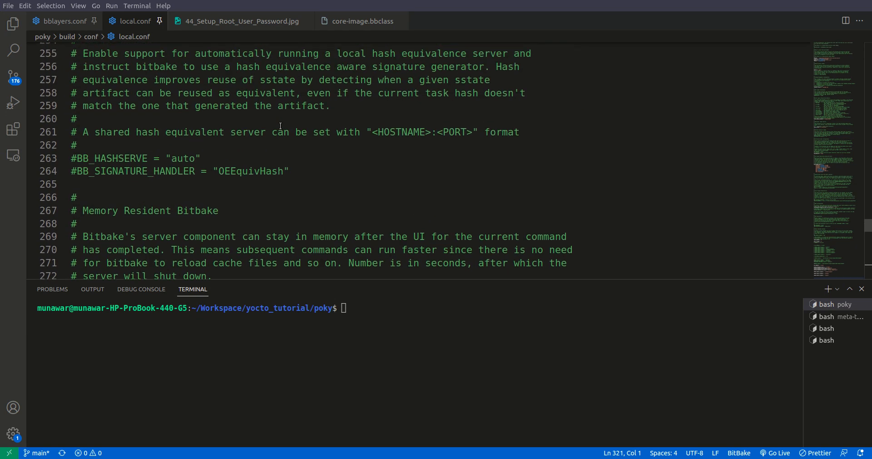
scroll("up", 3)
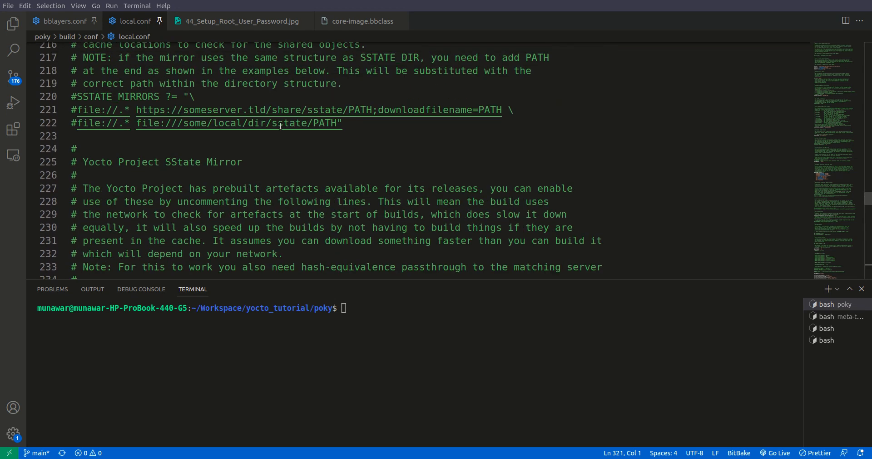
scroll("up", 3)
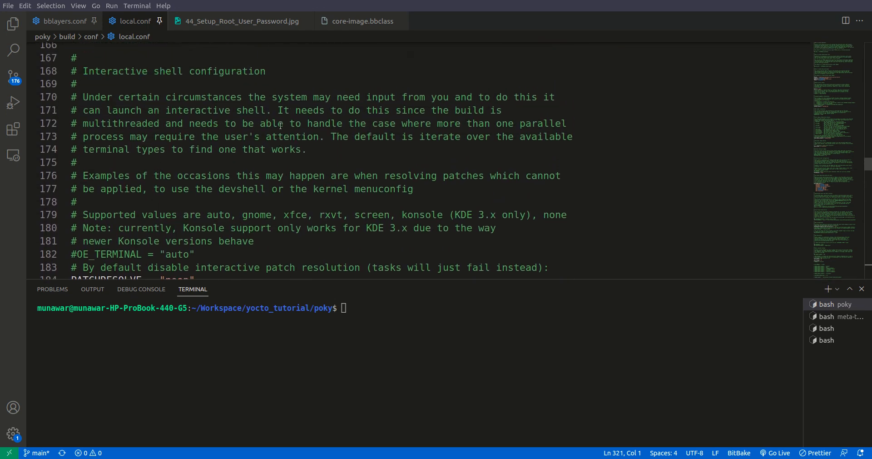
scroll("up", 3)
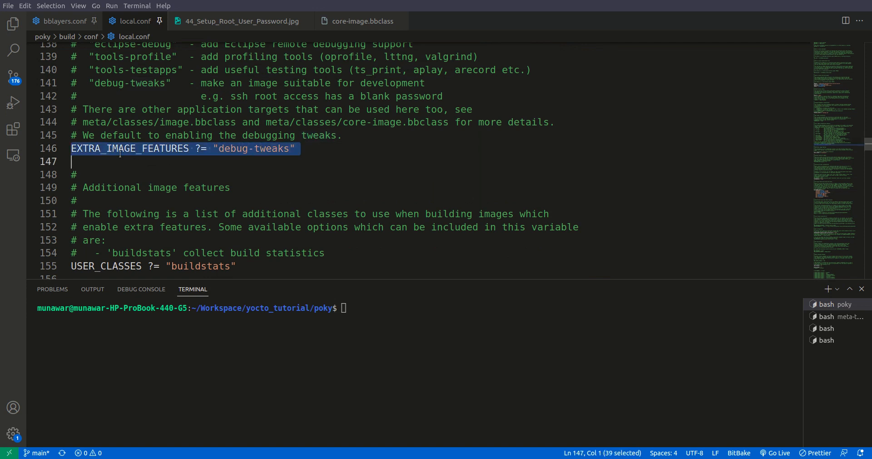
mouse_move(246, 156)
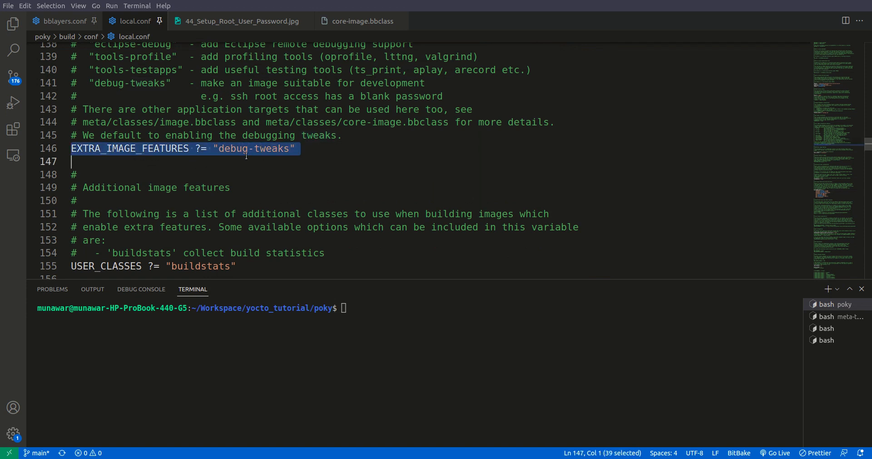
mouse_move(268, 155)
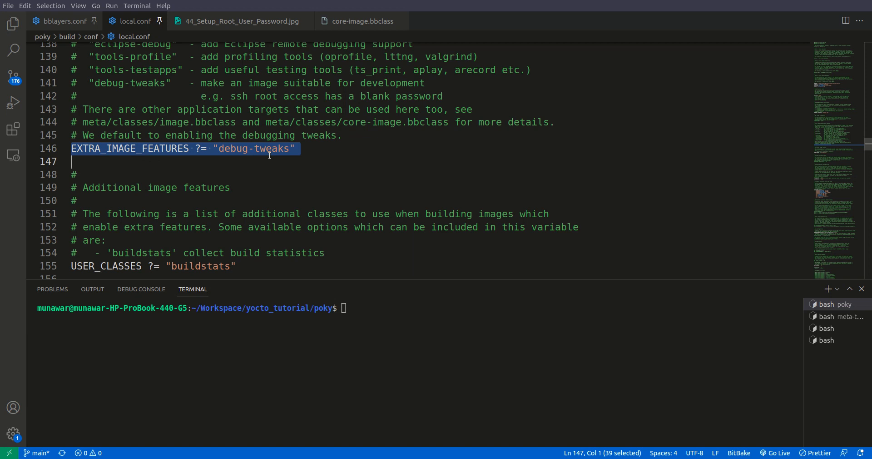
Review debug-tweaks sub-features in core-image.bbclass, highlighting the allow-root-login line.
left_click(360, 21)
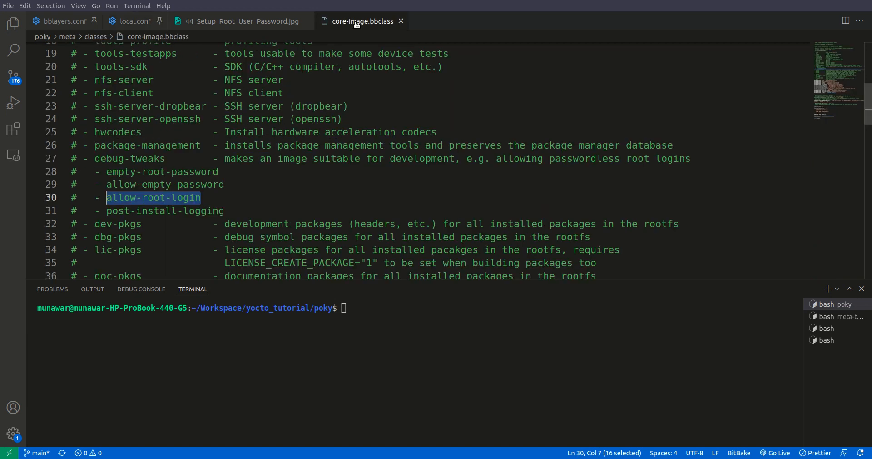
mouse_move(207, 163)
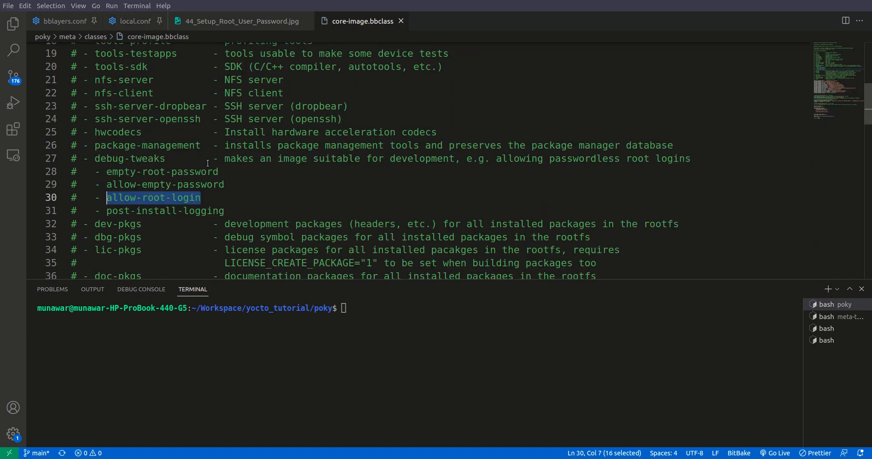
mouse_move(245, 163)
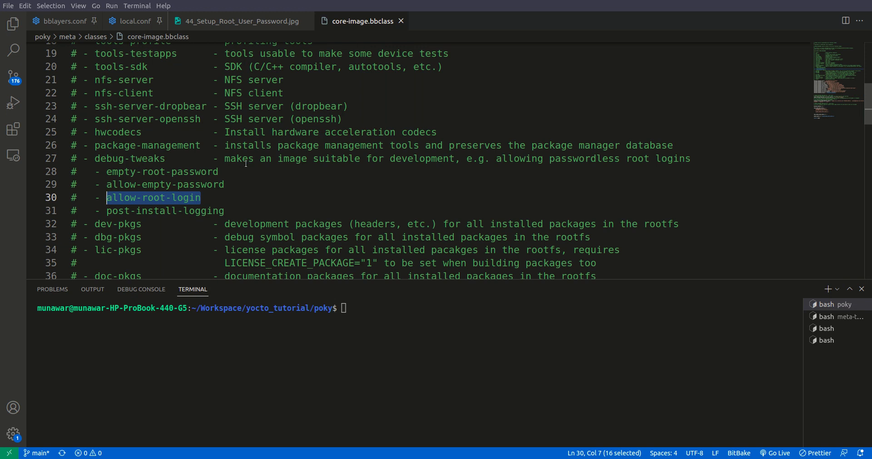
mouse_move(382, 164)
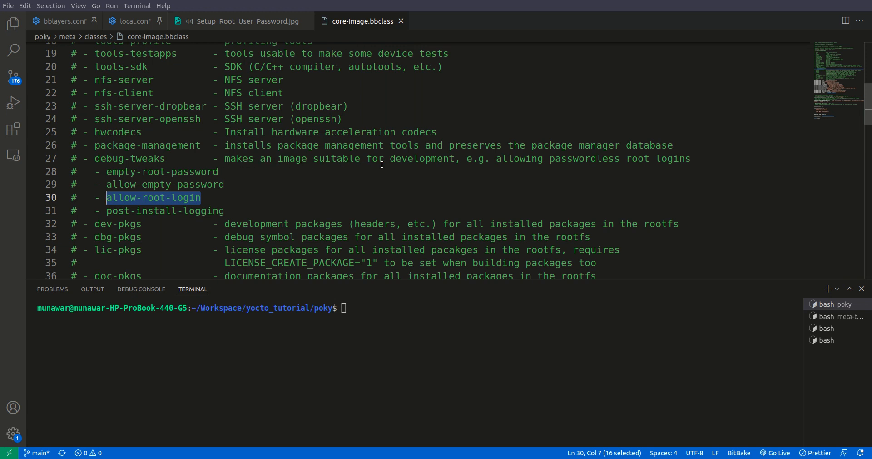
mouse_move(522, 185)
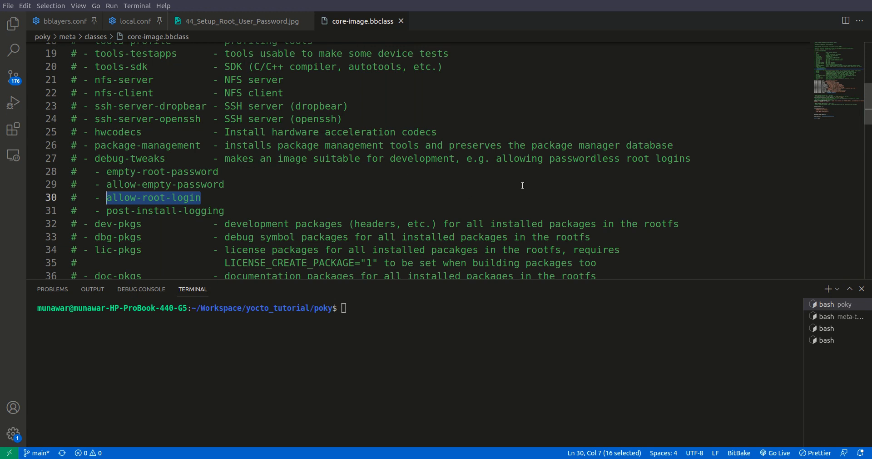
mouse_move(611, 203)
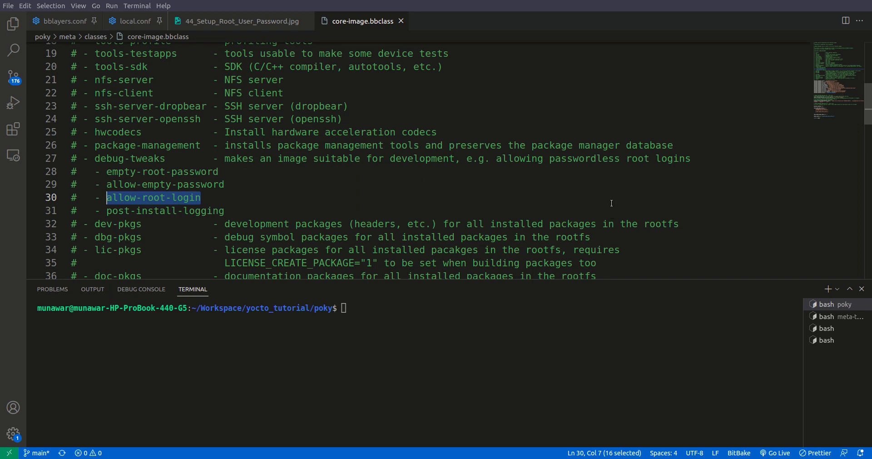
mouse_move(308, 171)
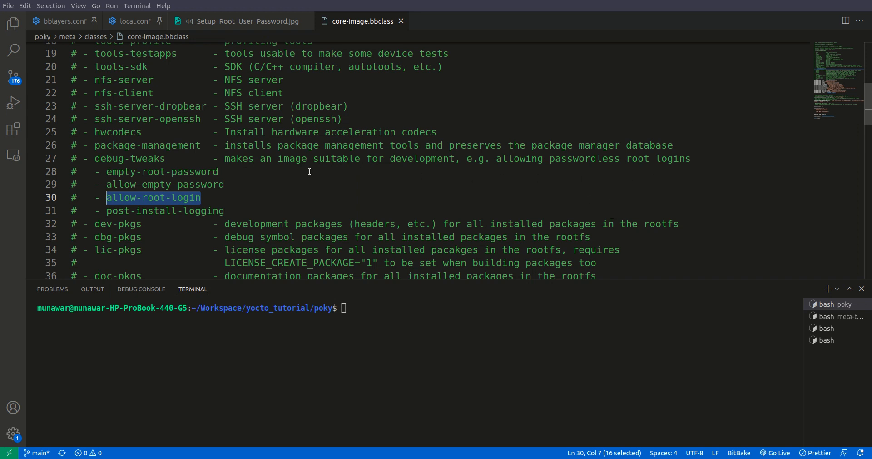
left_click(201, 158)
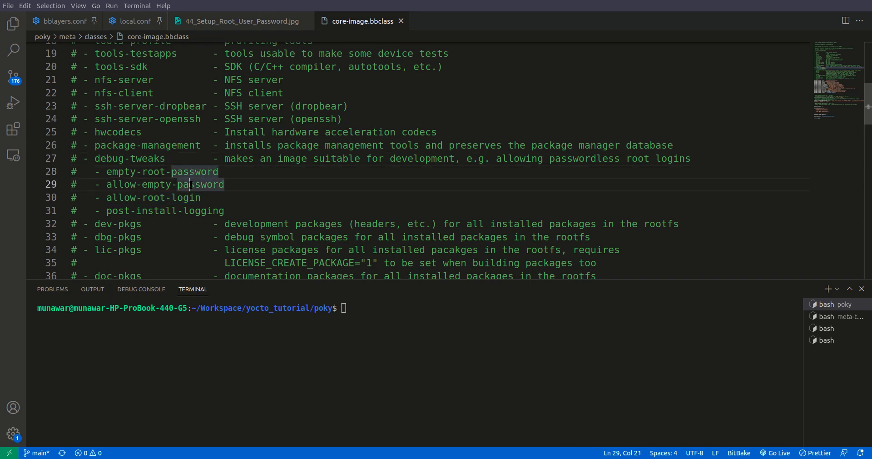
double_click(150, 172)
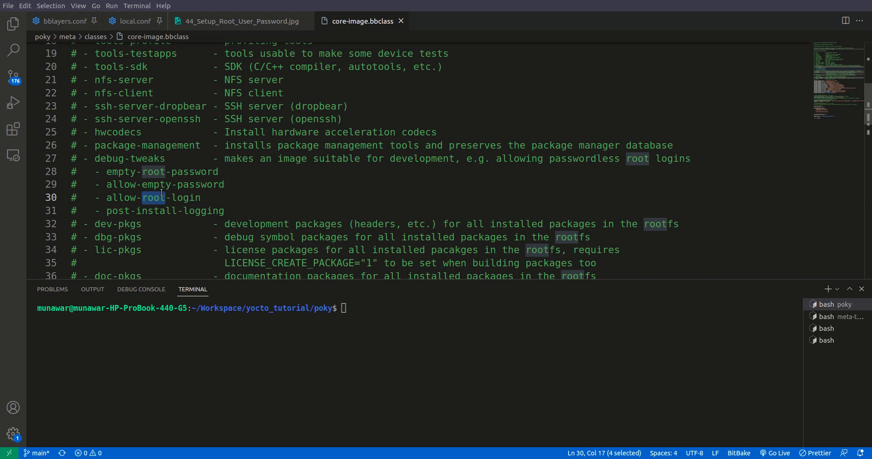
left_click(178, 197)
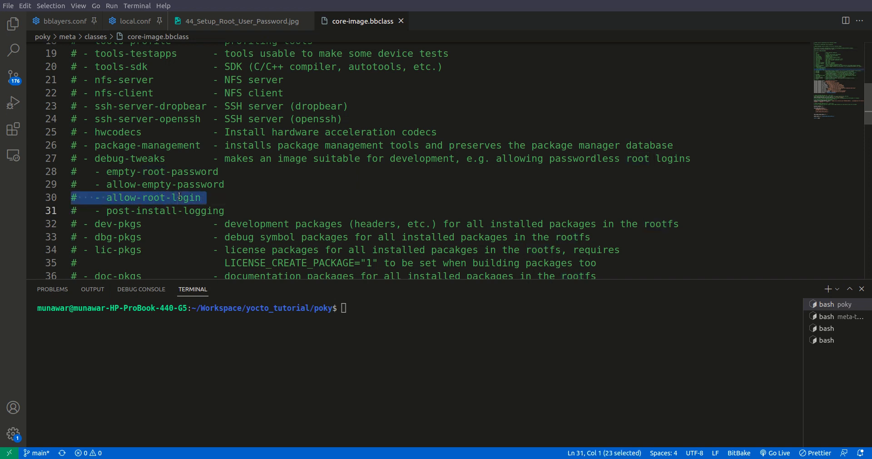
left_click(147, 158)
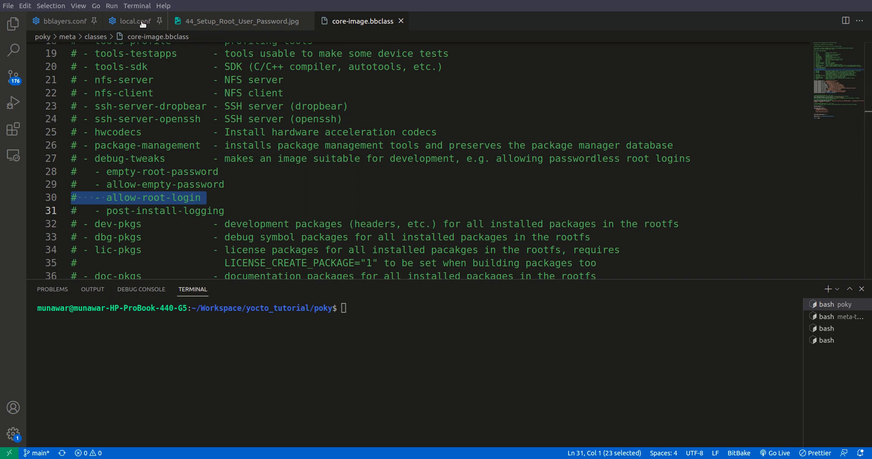
Return to local.conf, deselect debug-tweaks, and scroll to the IMAGE_INSTALL newuser line at the end.
left_click(131, 20)
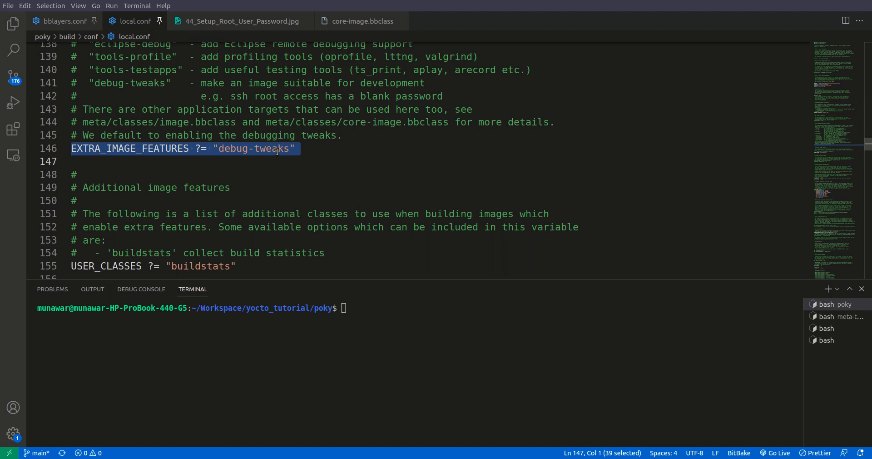
left_click(72, 148)
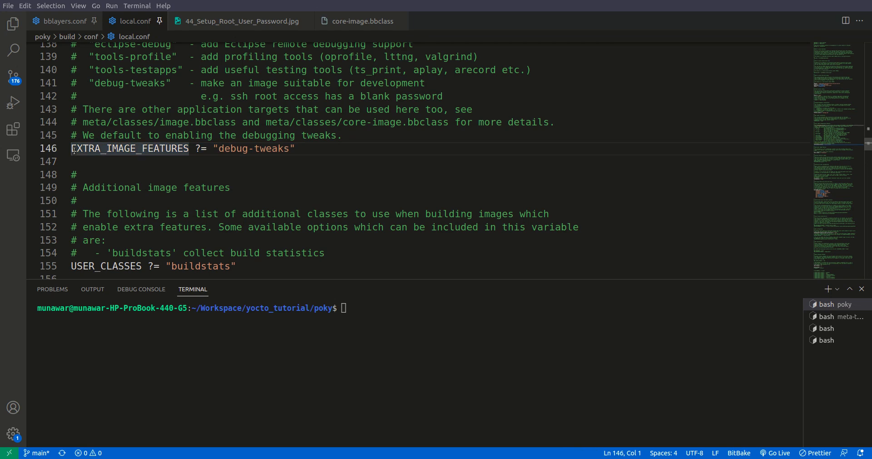
mouse_move(157, 173)
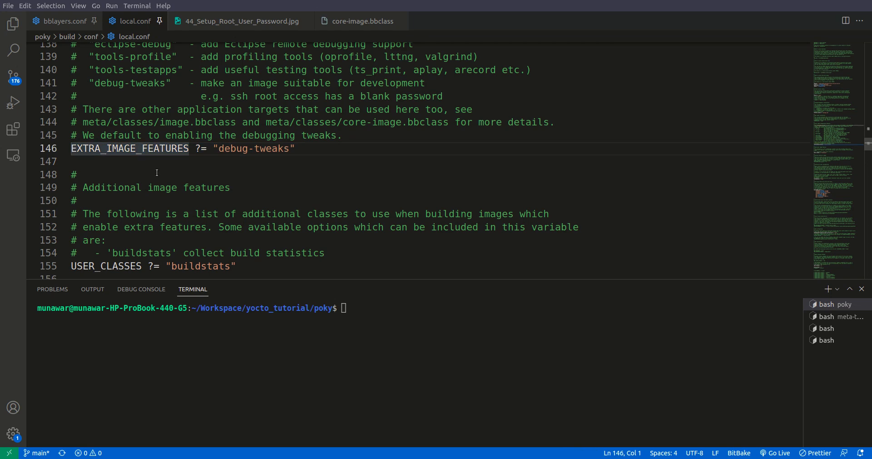
scroll("down", 3)
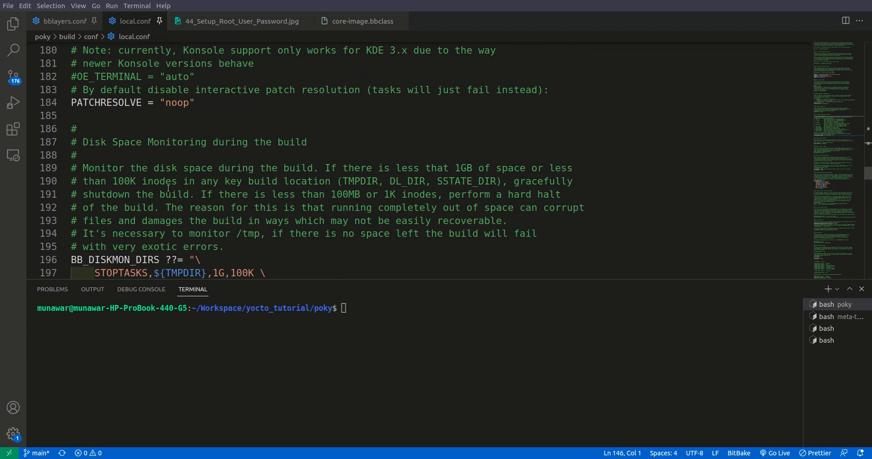
scroll("down", 3)
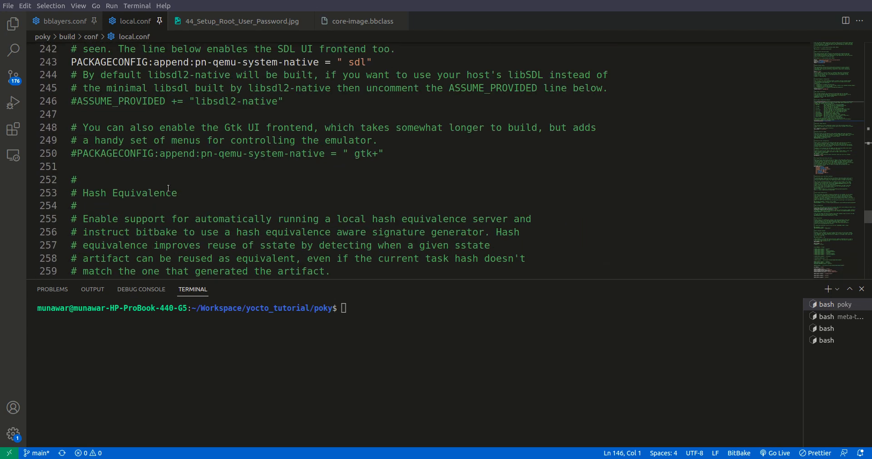
scroll("down", 3)
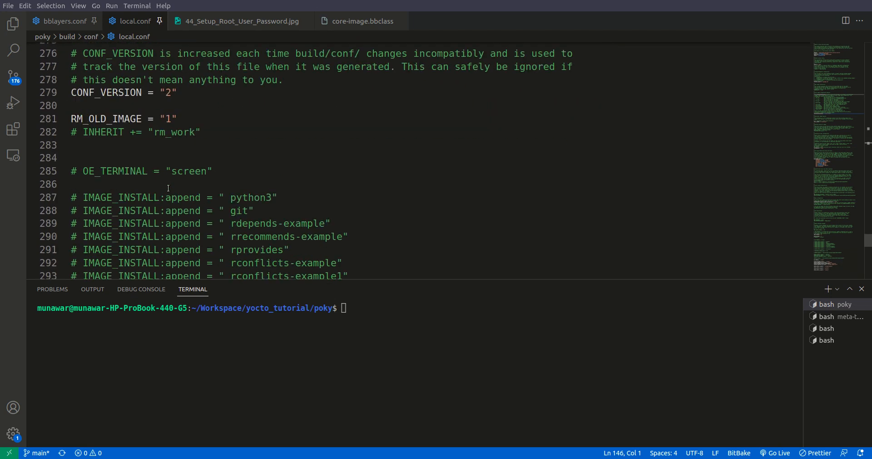
scroll("down", 3)
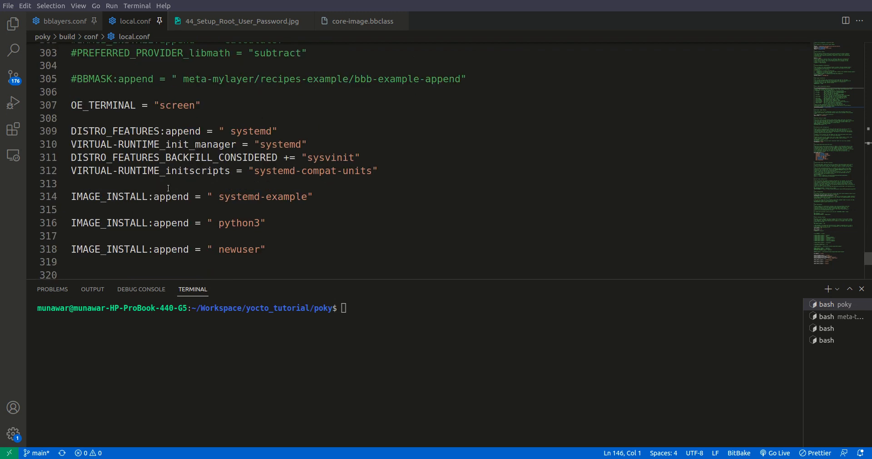
scroll("down", 3)
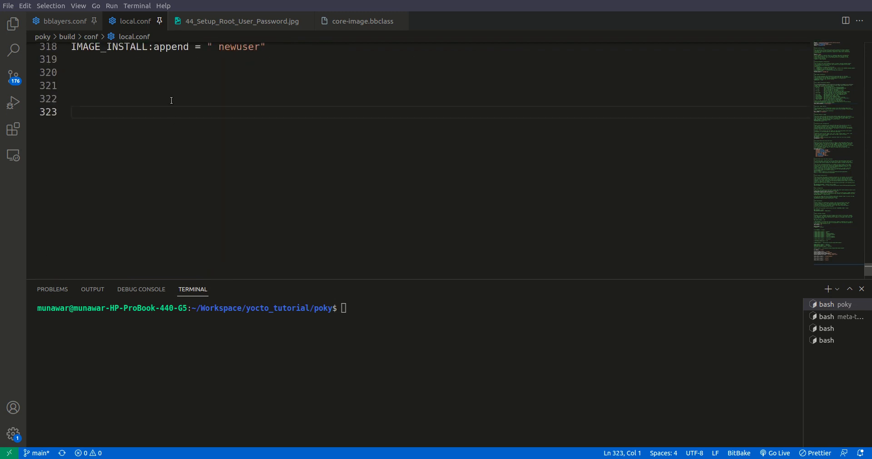
Add EXTRA_IMAGE_FEATURES:remove = " debug-tweaks" on line 321 after the newuser entry.
left_click(171, 84)
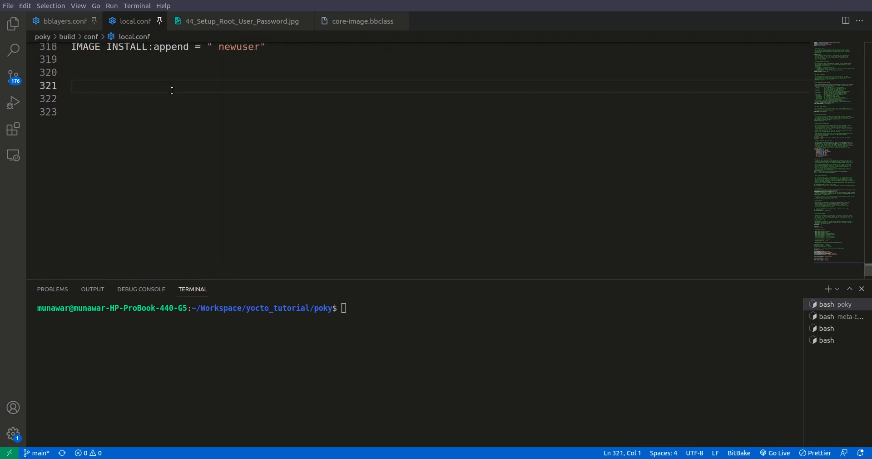
type("EXTRA_IMAGE_FEATURES")
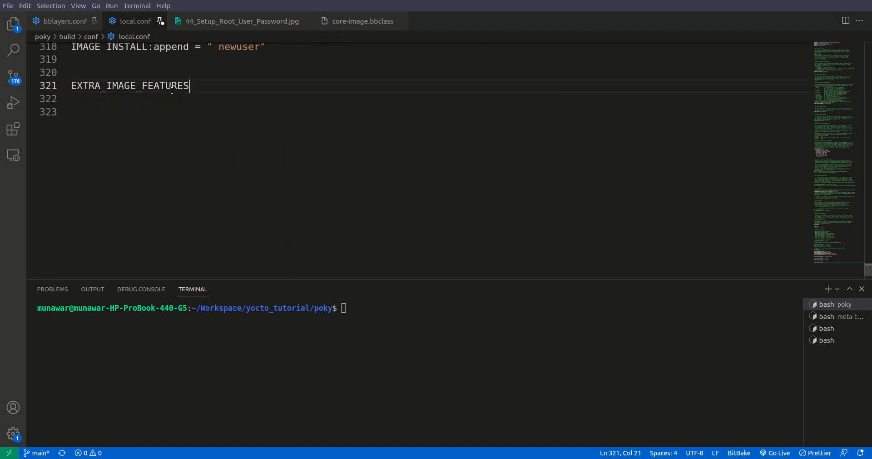
type(":rem")
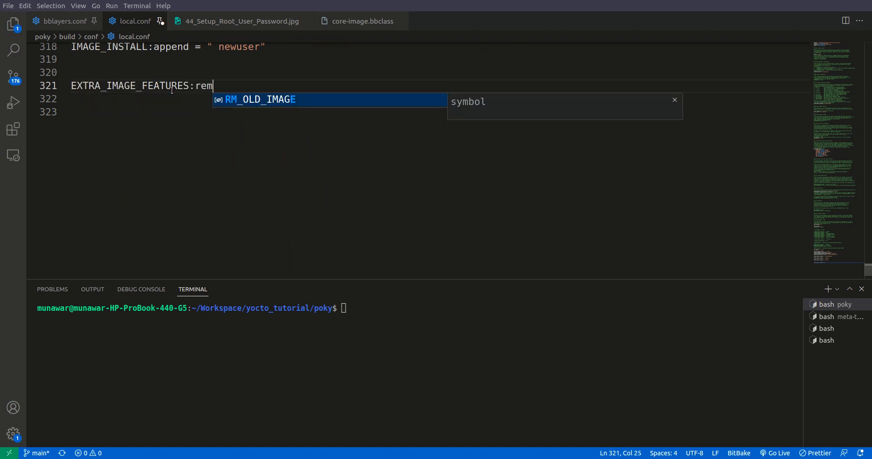
type("ove")
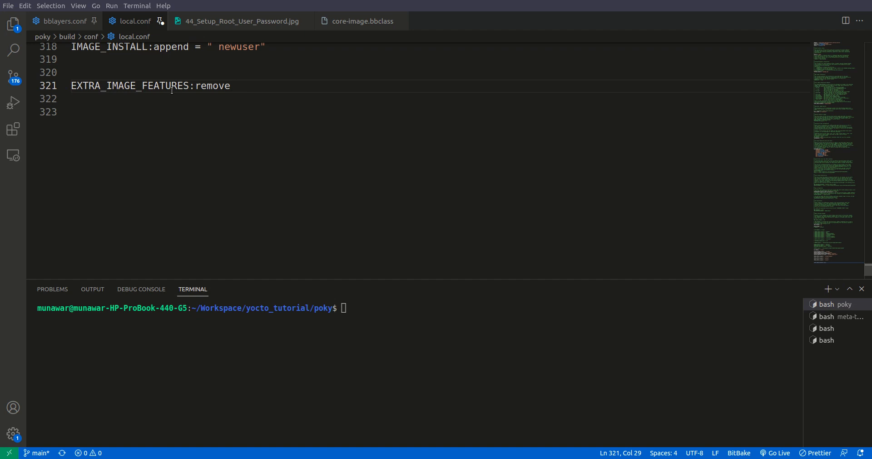
type("= \" \"")
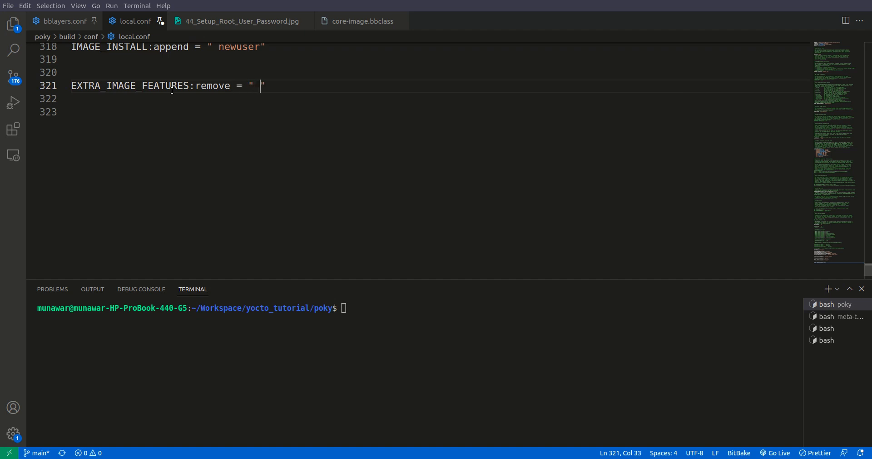
type("debua")
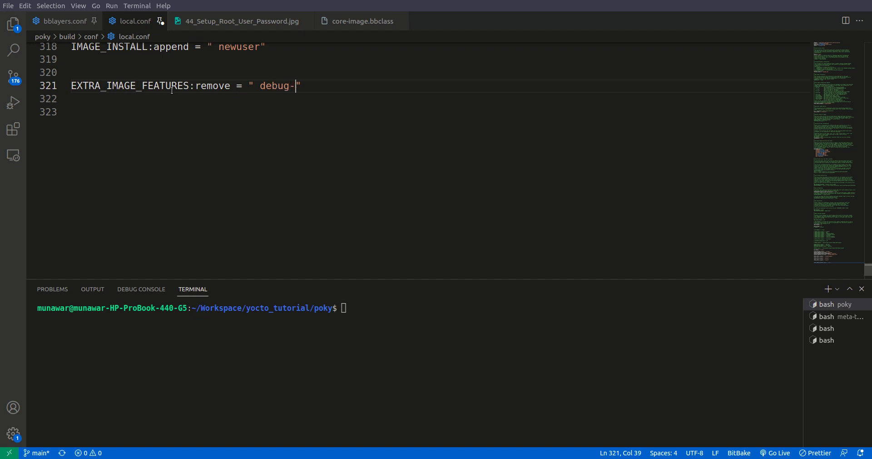
type("twea")
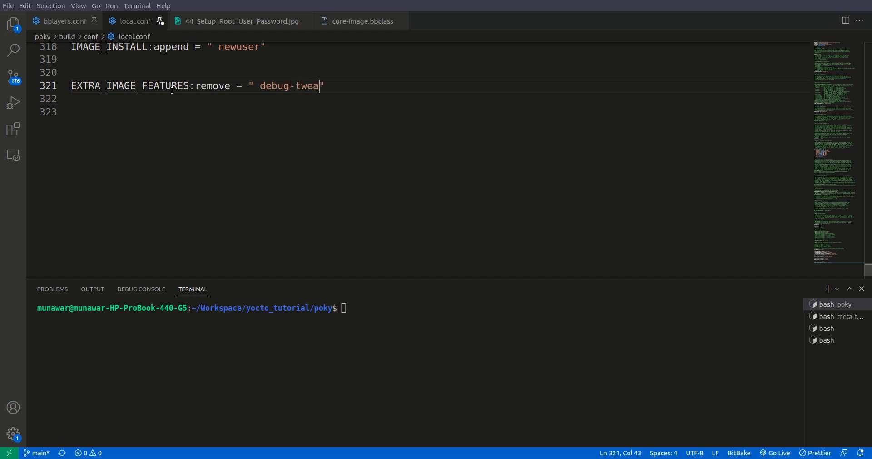
type("s")
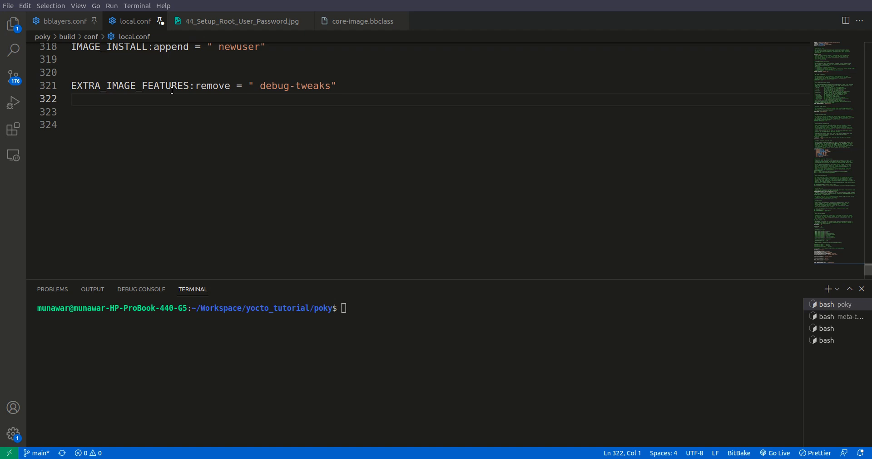
Add EXTRA_IMAGE_FEATURES:append = " allow-root-login" on line 322, verifying the name in core-image.bbclass.
type("EXTRA_IMAGE_FEATURES")
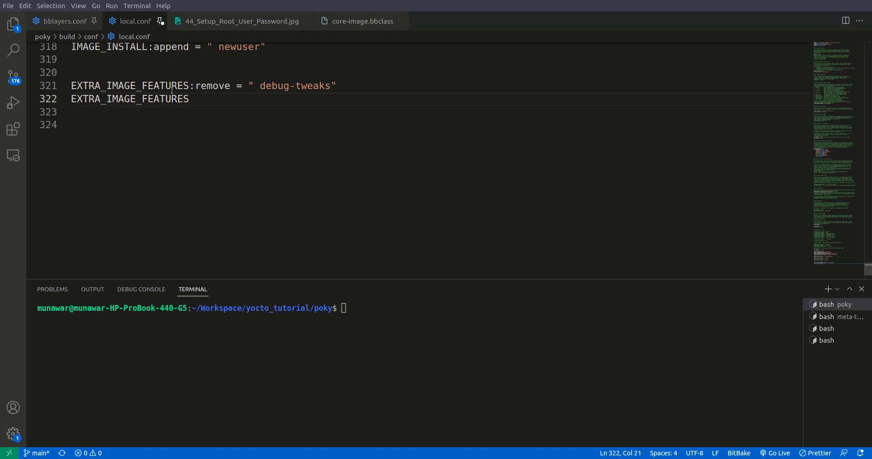
type(":append = \"")
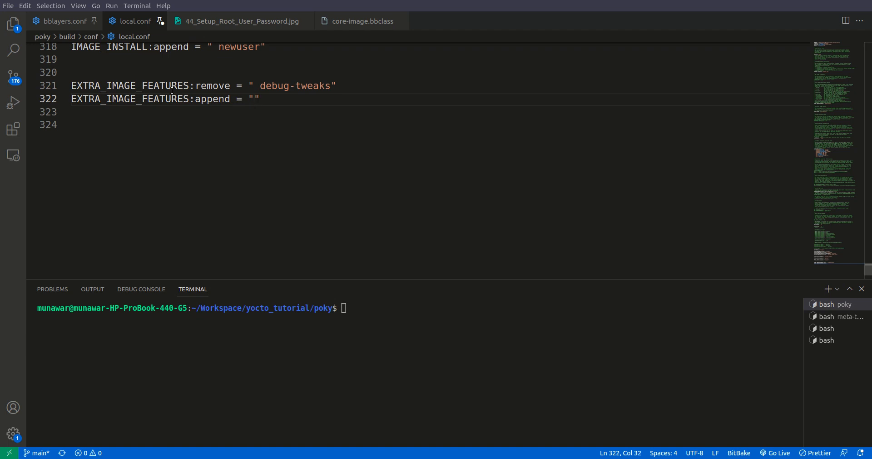
type("allow")
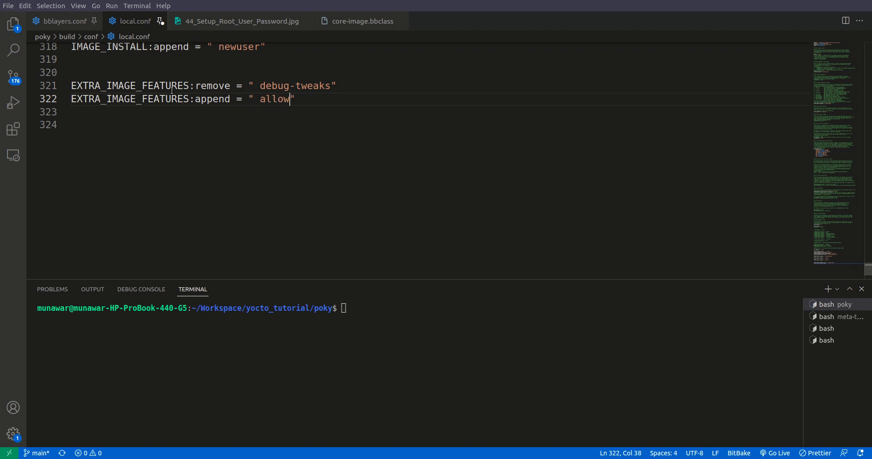
type("-ro")
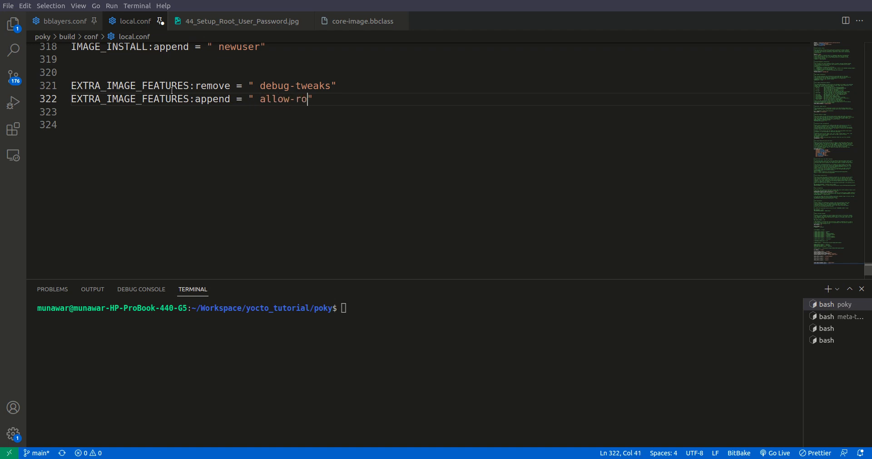
left_click(361, 20)
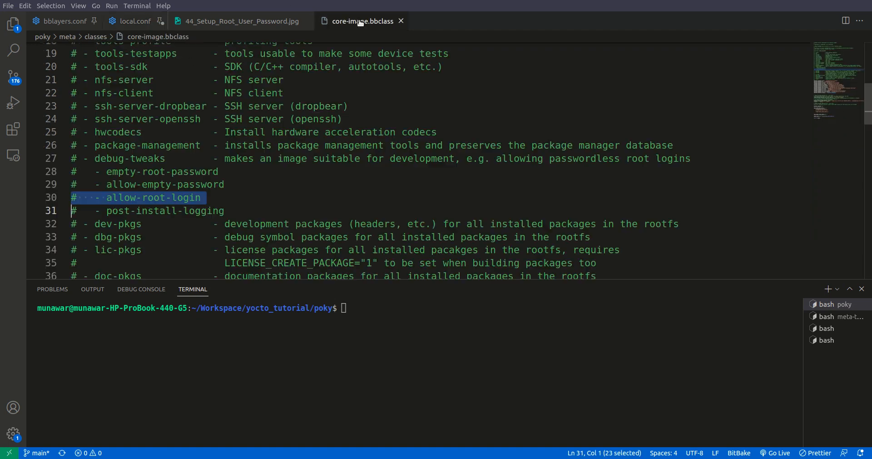
mouse_move(121, 27)
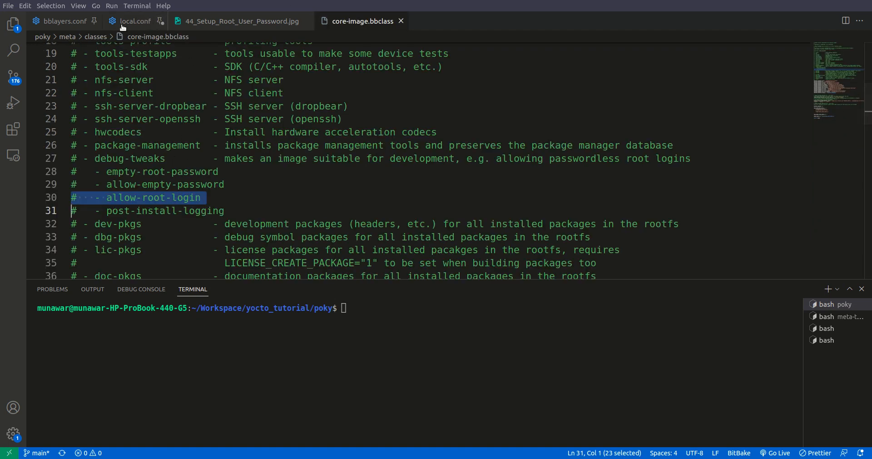
left_click(136, 21)
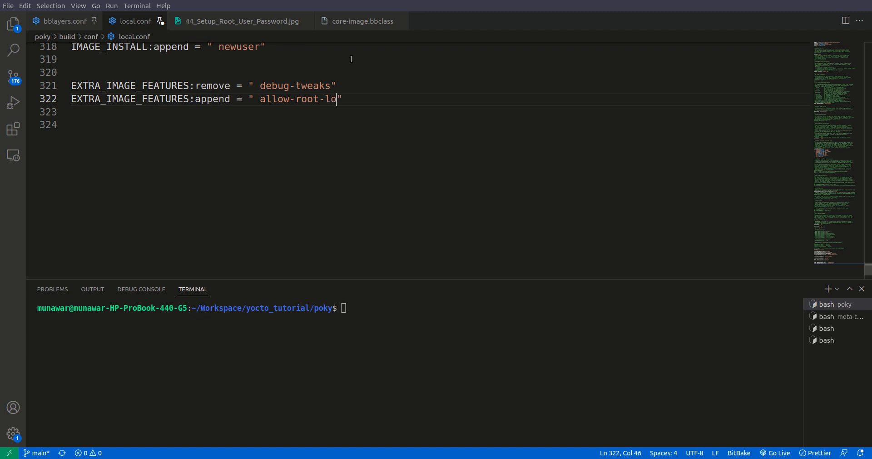
type("gin")
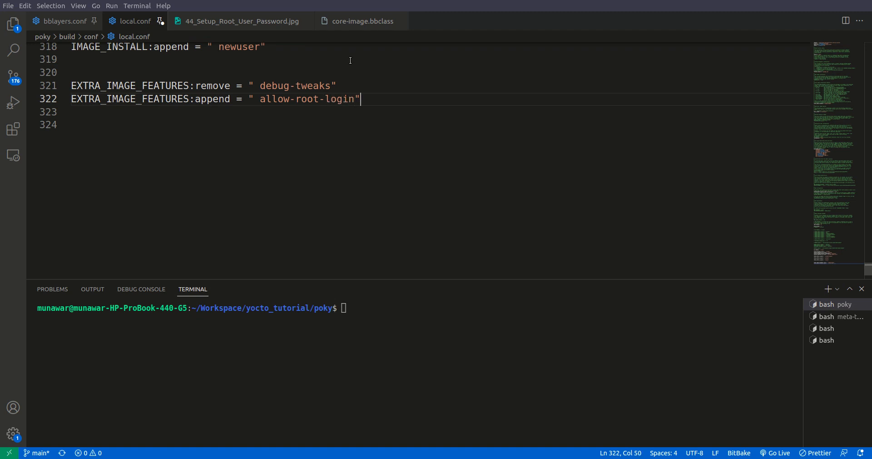
key("Enter")
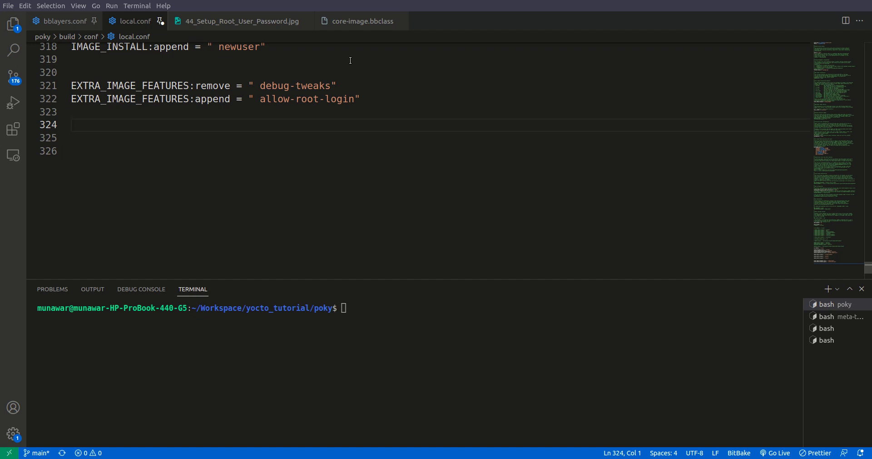
mouse_move(369, 129)
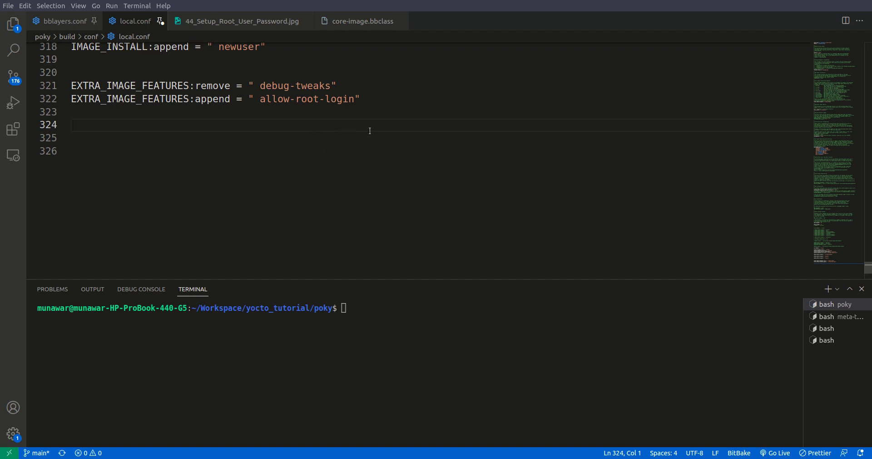
mouse_move(353, 134)
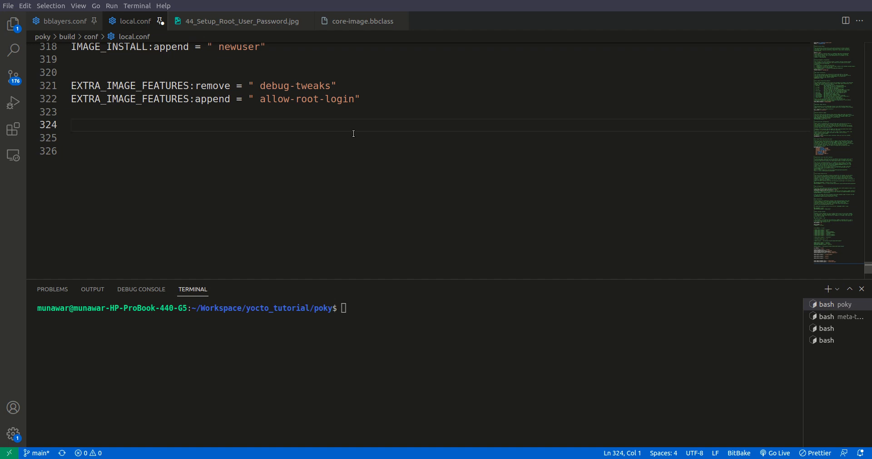
mouse_move(589, 162)
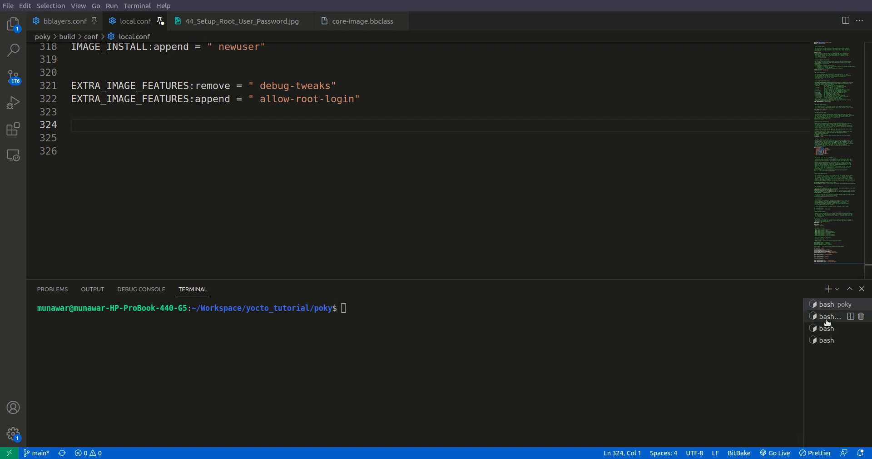
left_click(828, 316)
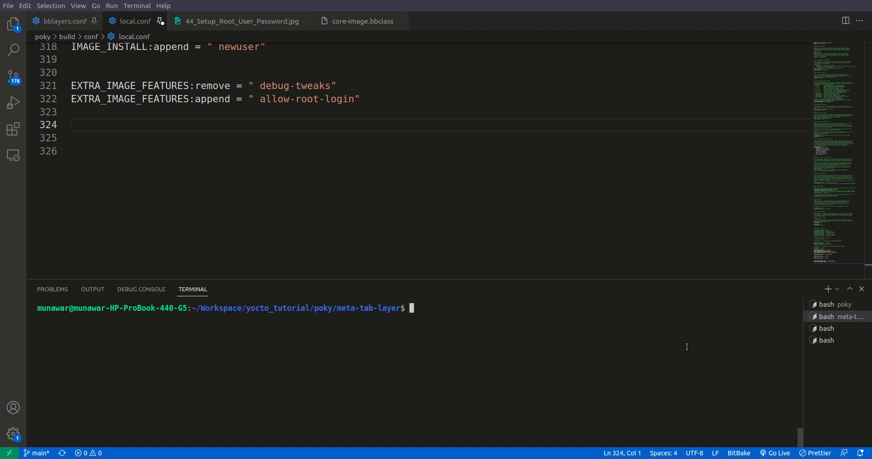
type("prt")
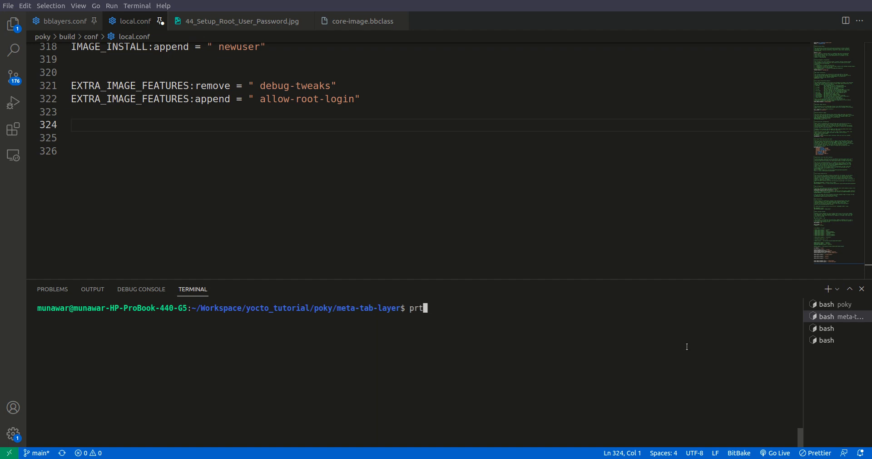
type("intf")
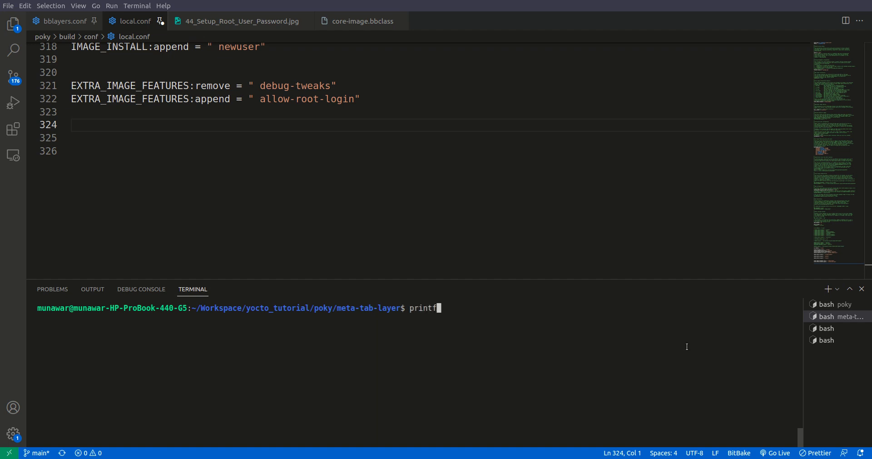
type("\"")
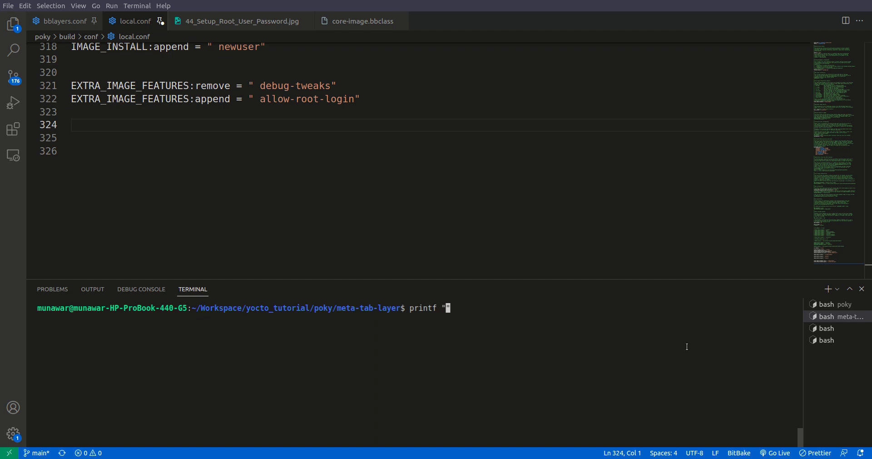
type("%")
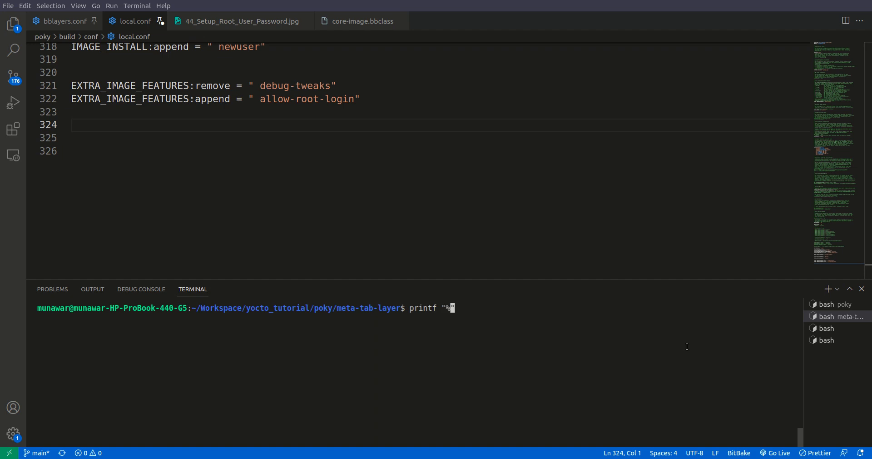
type("q\"")
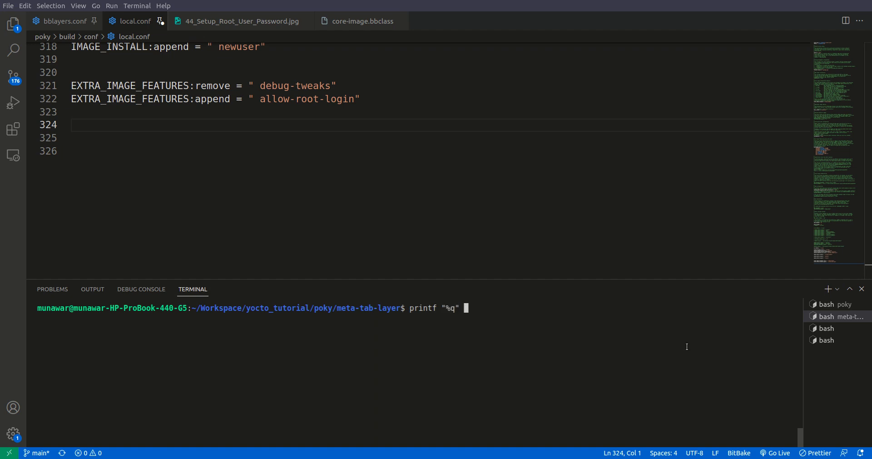
type("$(")
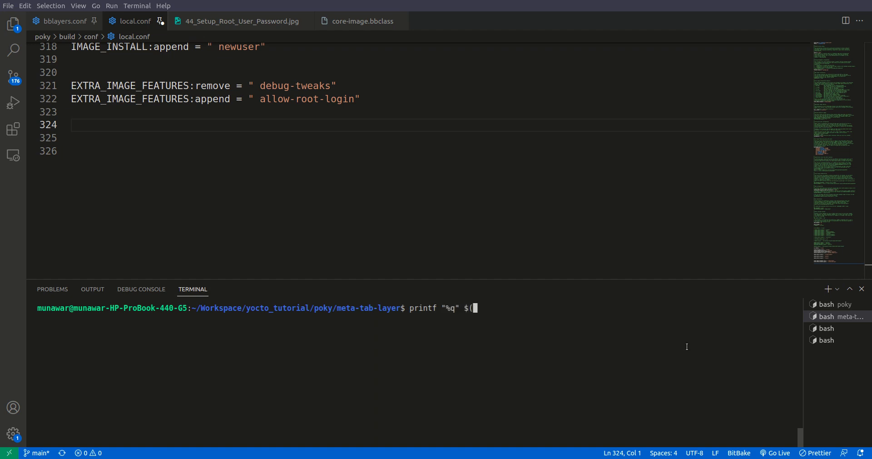
type("p")
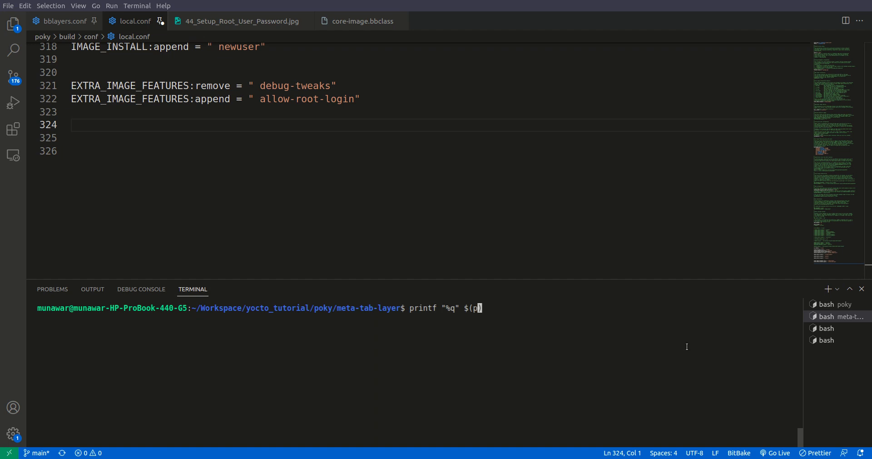
type("open")
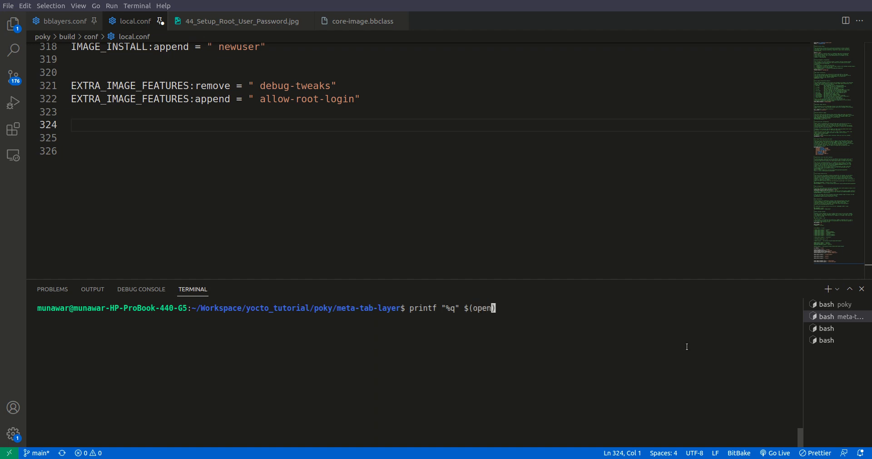
type("ssl pass")
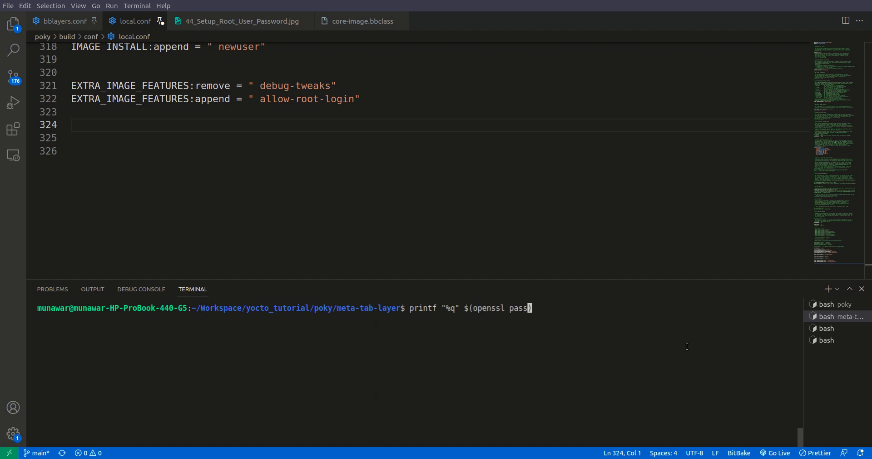
type("d")
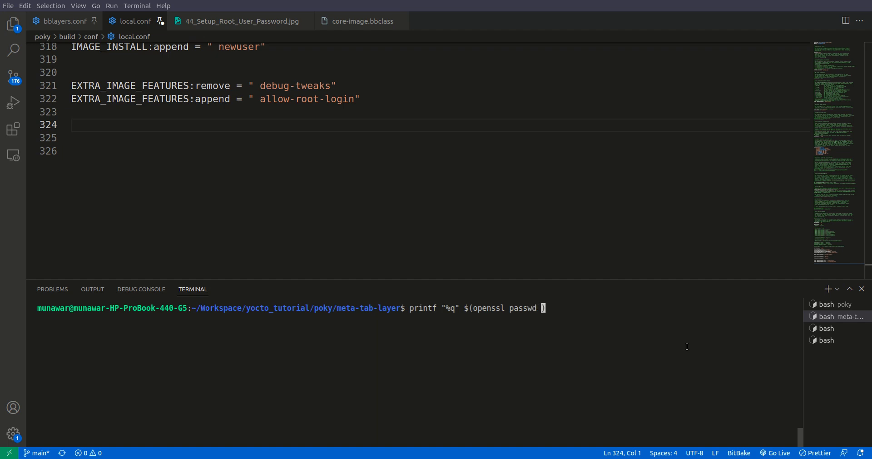
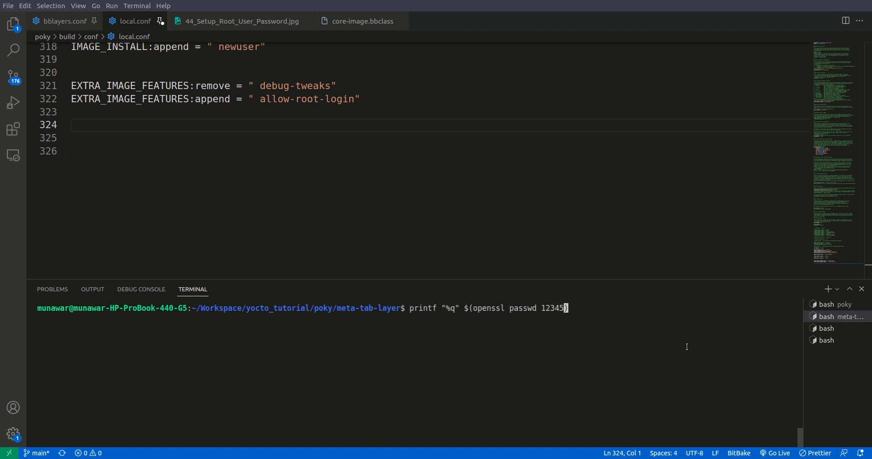
key("Return")
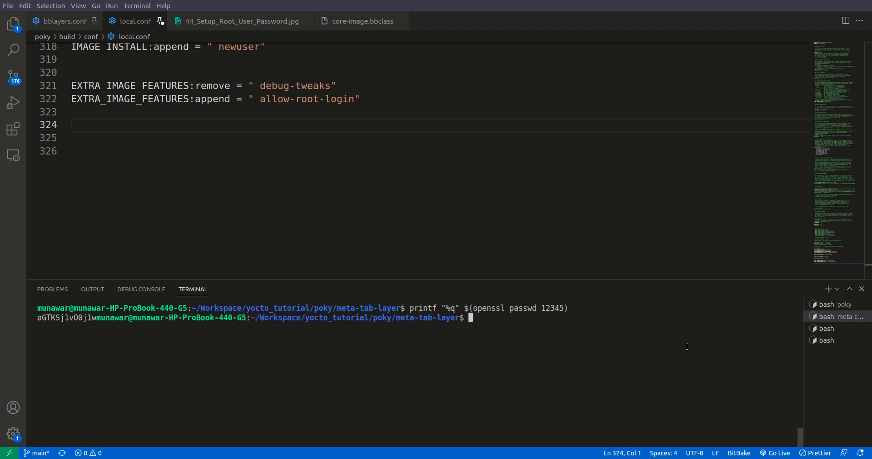
mouse_move(98, 317)
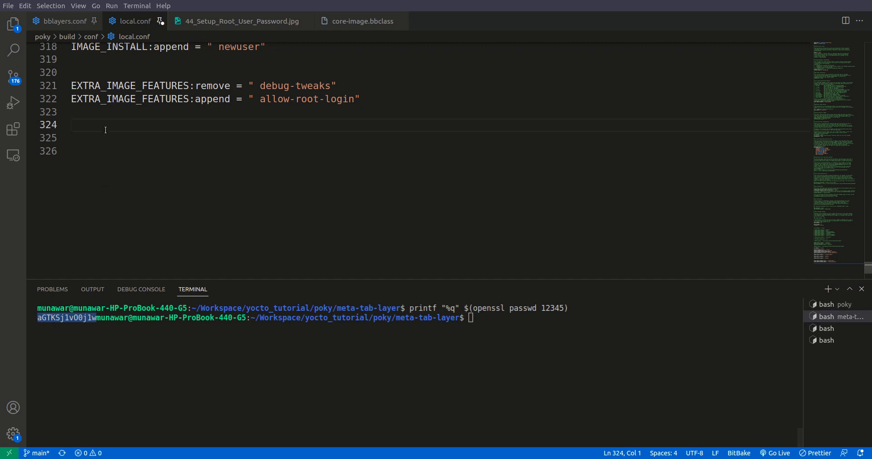
type("ROOR")
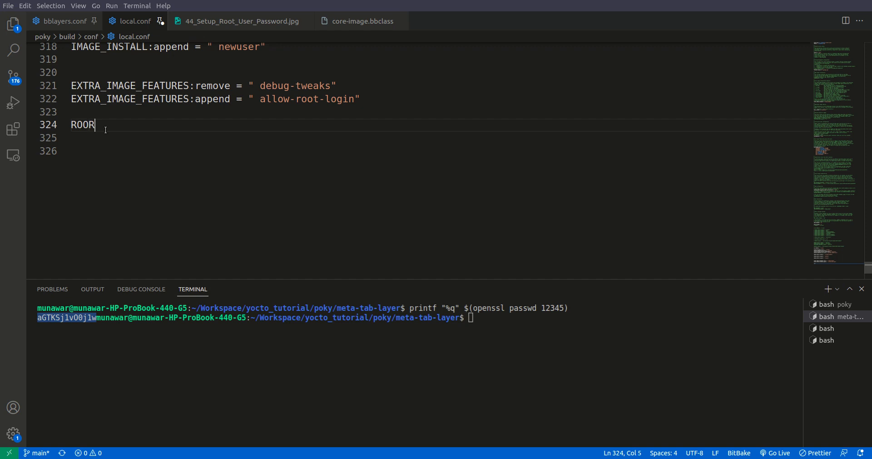
type("PASSWD")
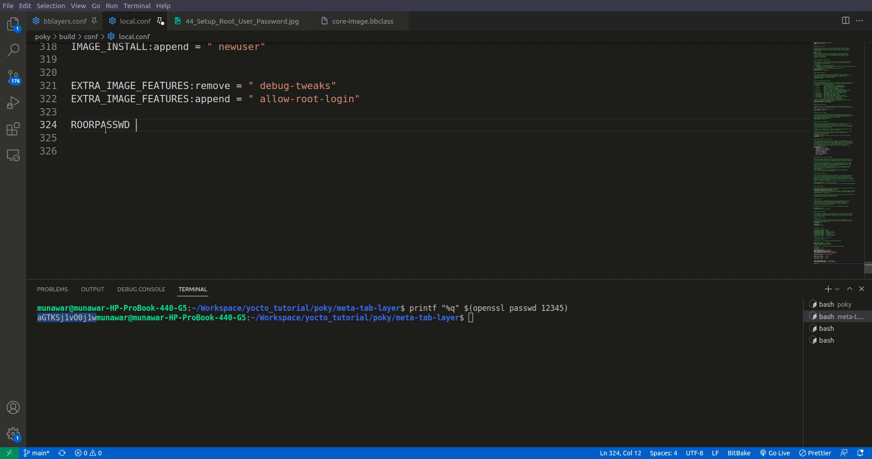
key("Backspace")
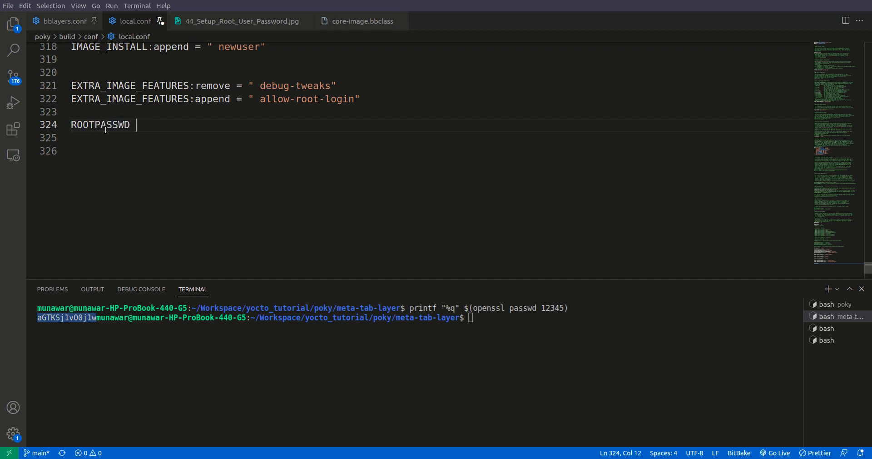
type("= \"\"")
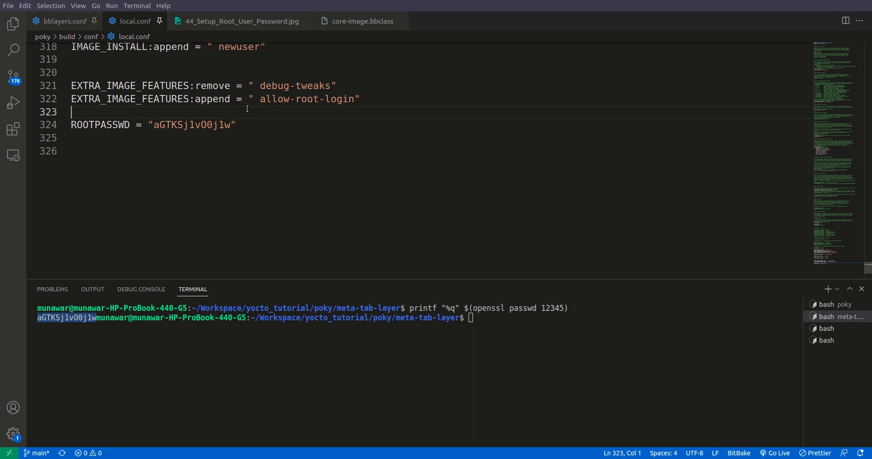
type("#")
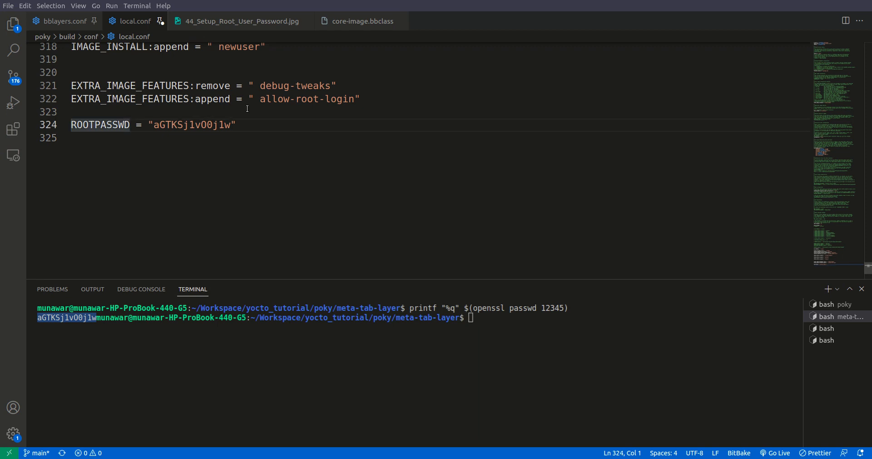
type("#")
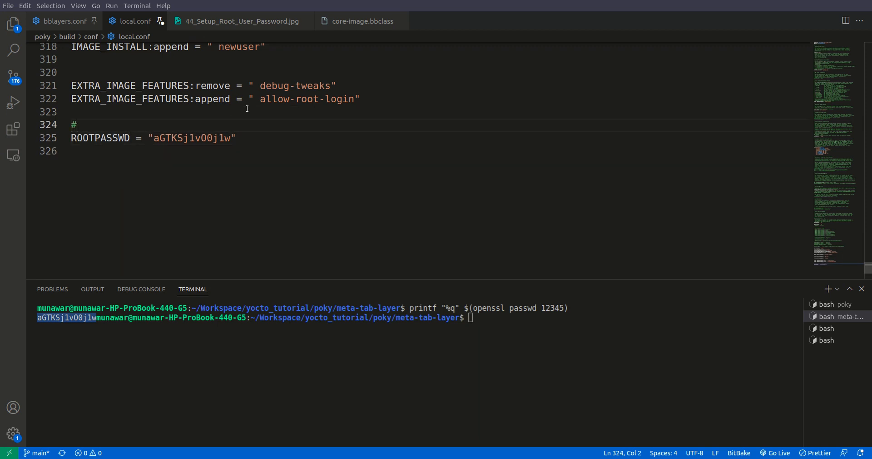
type("non-")
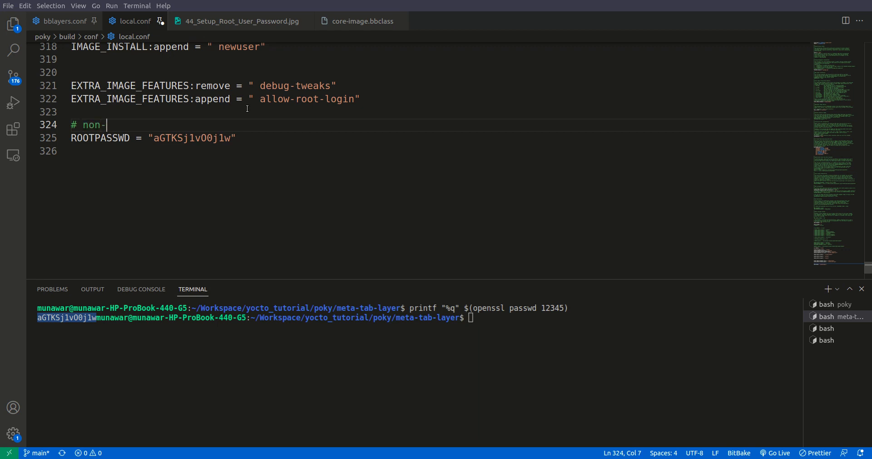
type("encr")
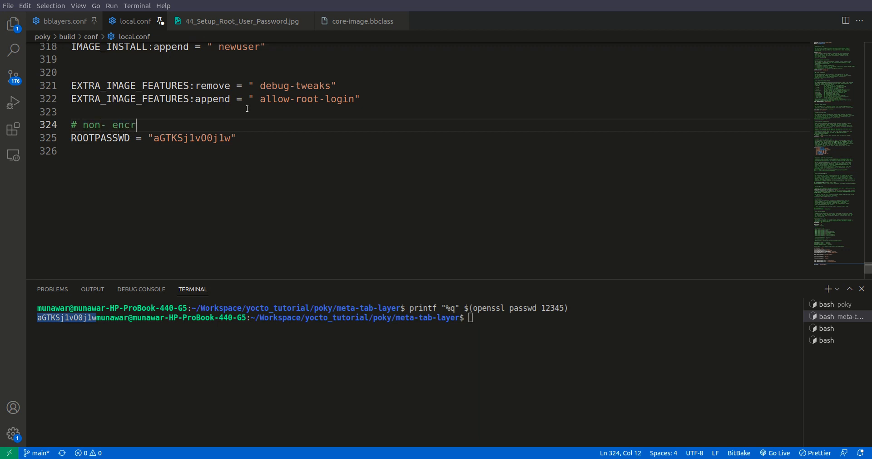
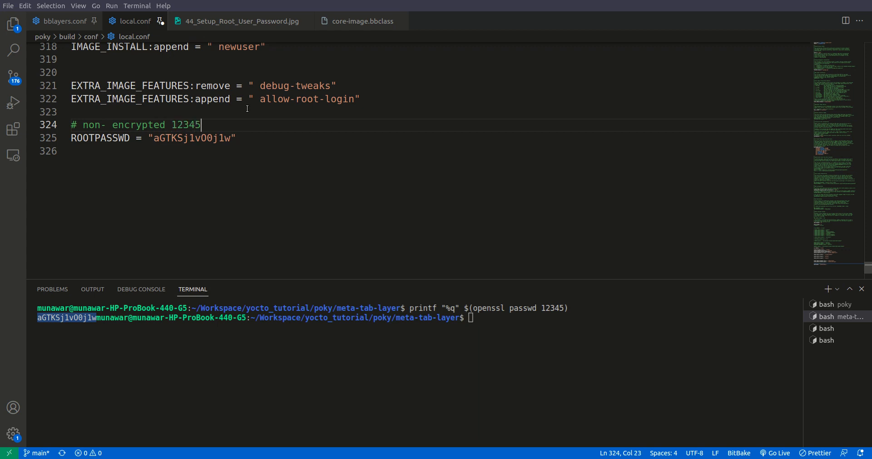
left_click(115, 124)
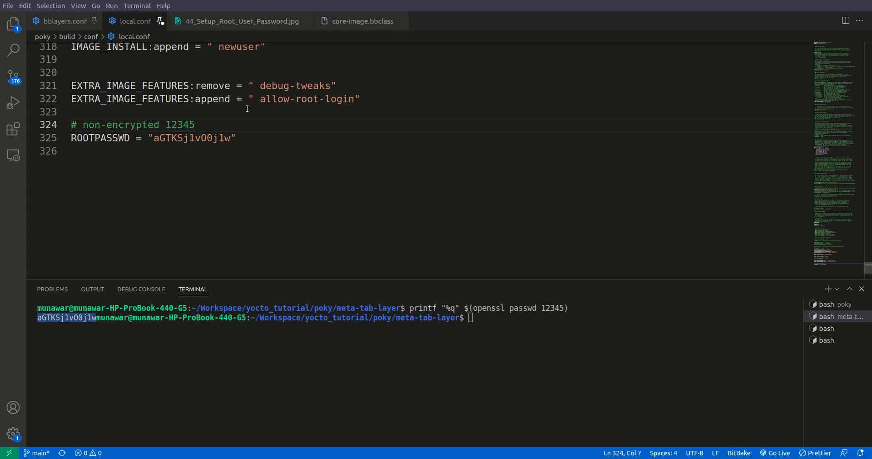
mouse_move(273, 96)
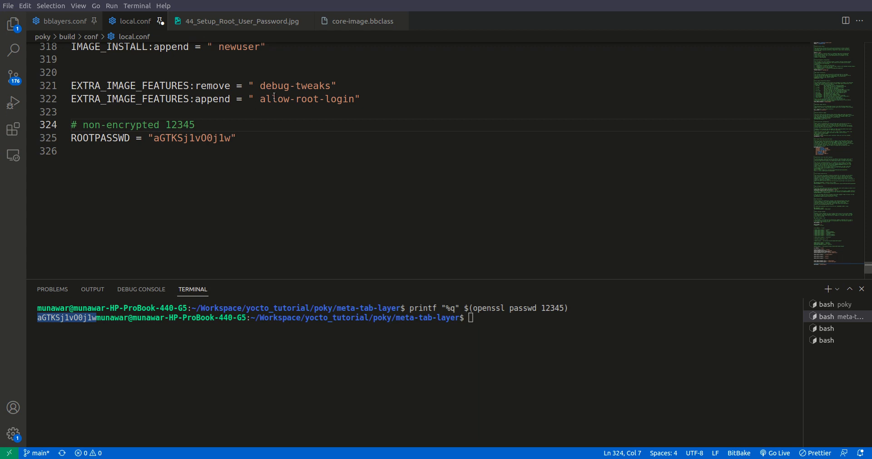
double_click(179, 124)
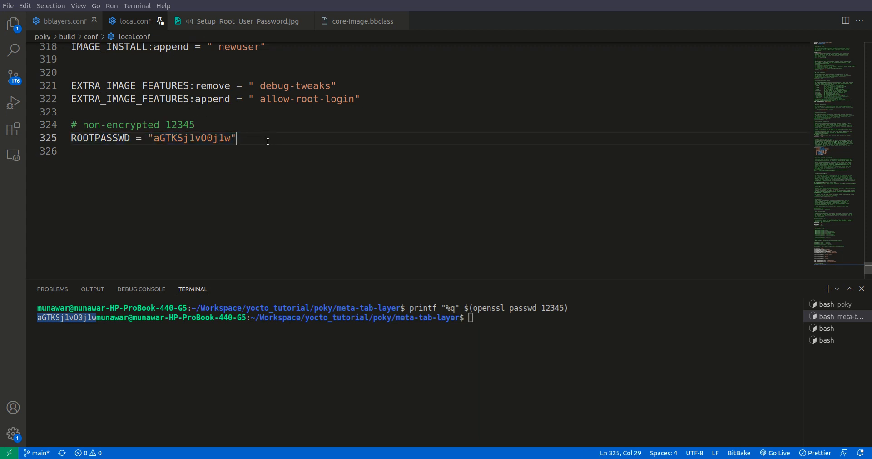
key("Return")
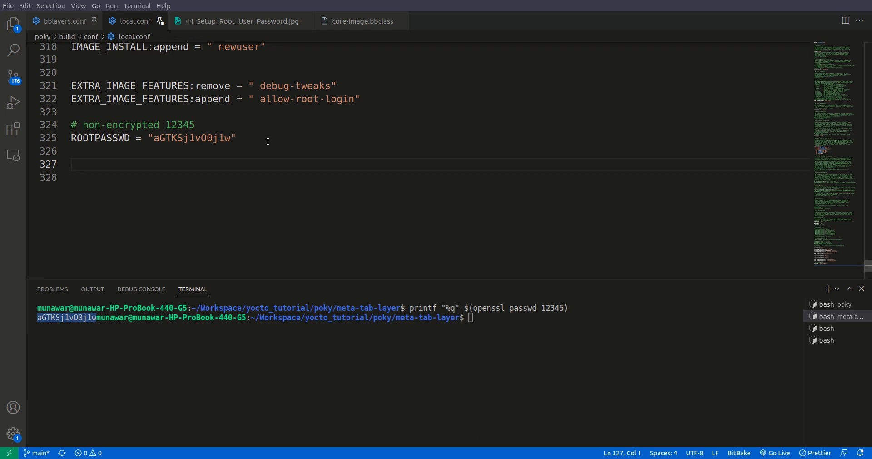
mouse_move(245, 160)
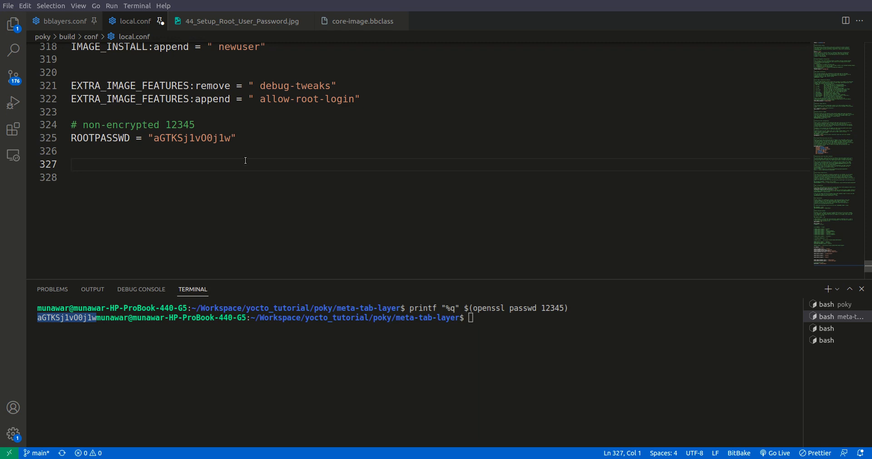
Type a lowercase inherit extrausers line and undo it.
type("inherit")
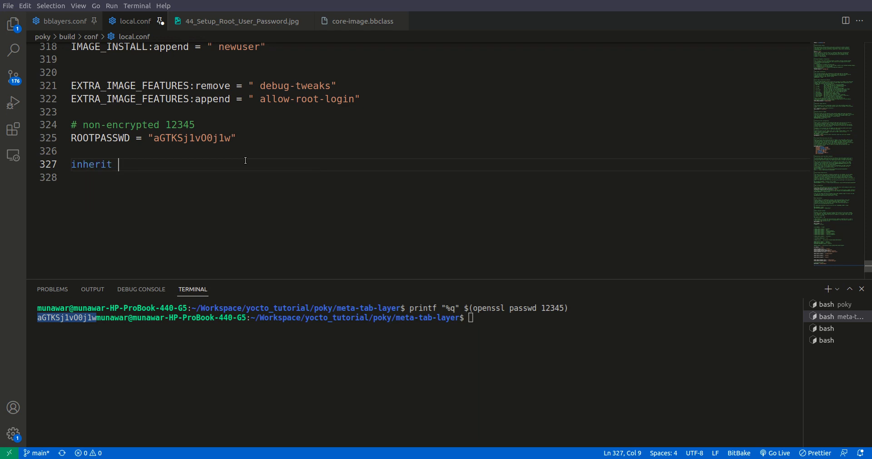
type("ex")
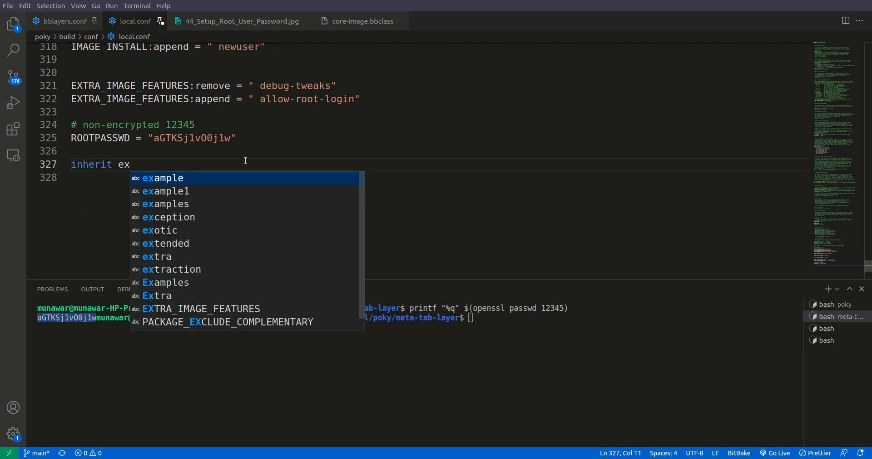
type("t")
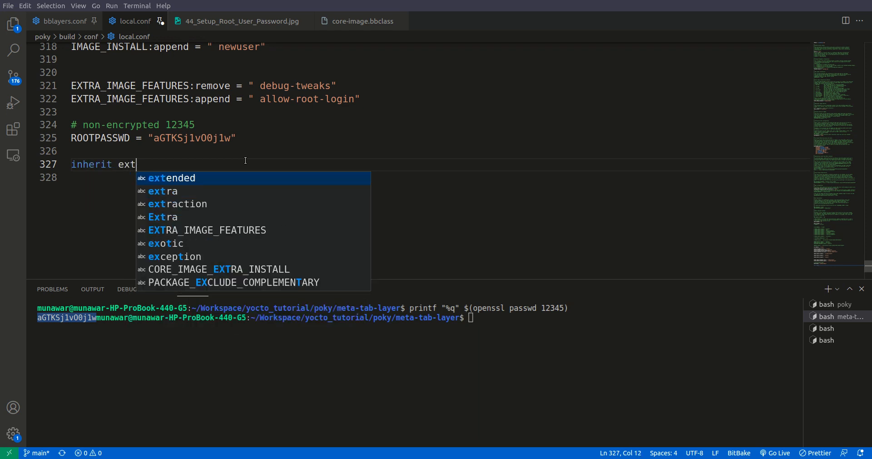
type("ra")
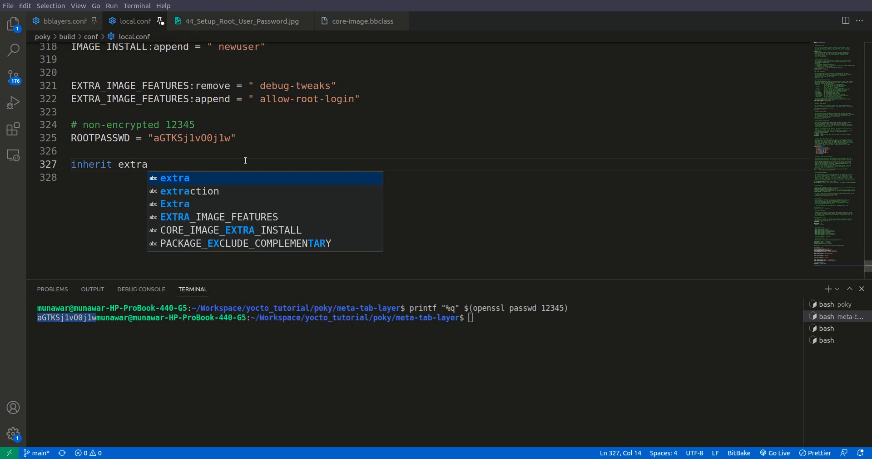
type("users")
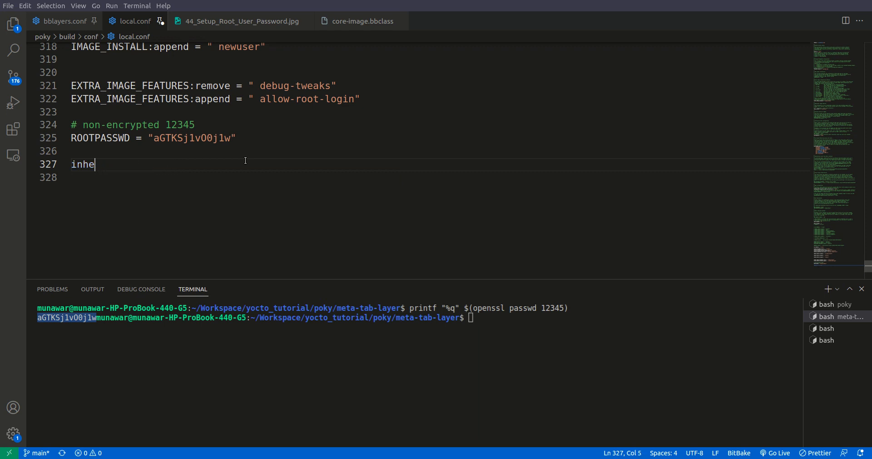
key("ctrl+z")
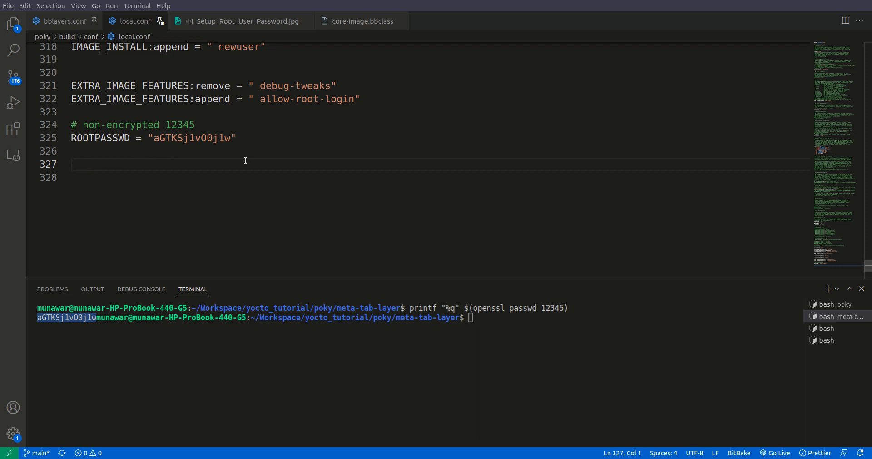
Add INHERIT += "extrausers" on line 327 with an empty line after it.
type("INHE")
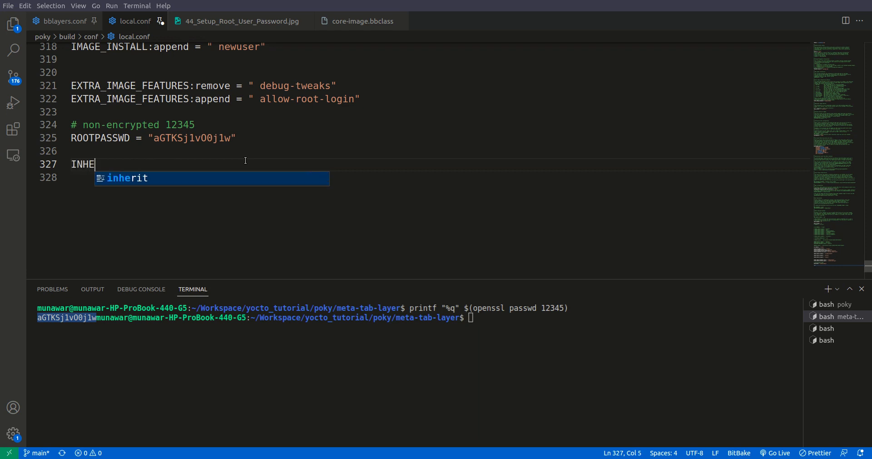
type("RIT")
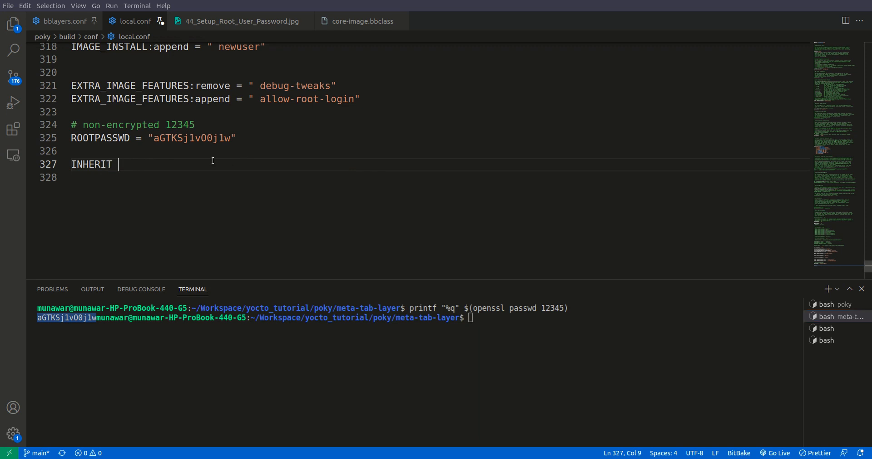
type("+=")
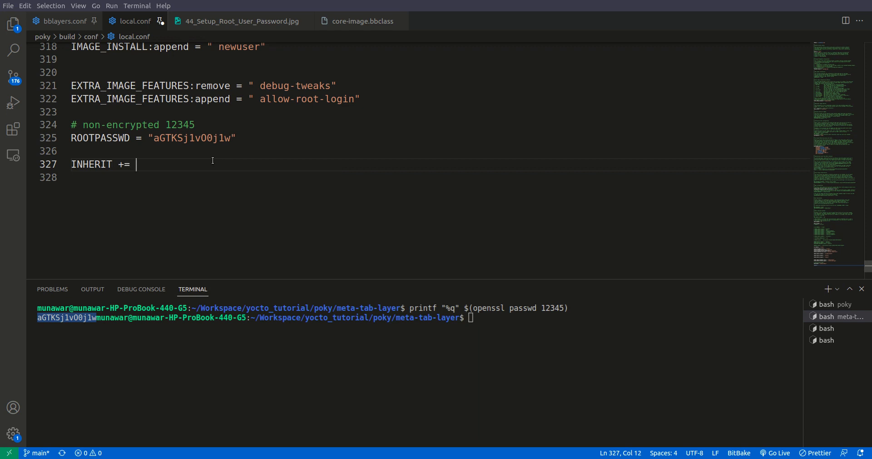
type("\"")
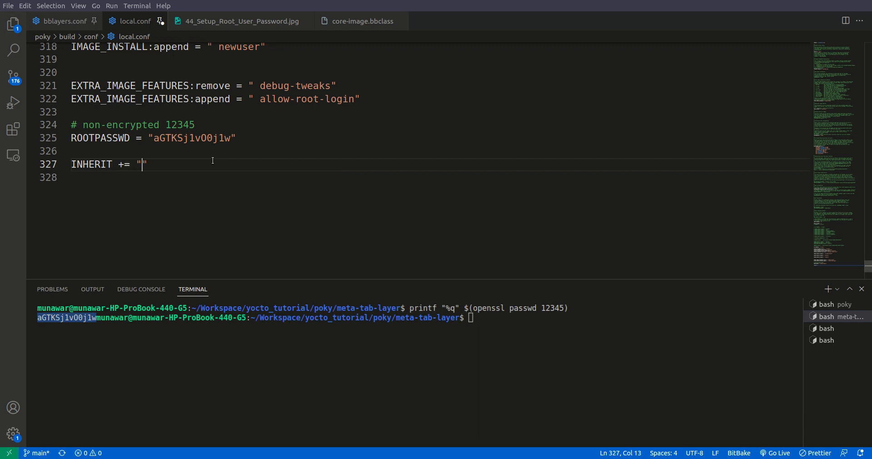
type("extra")
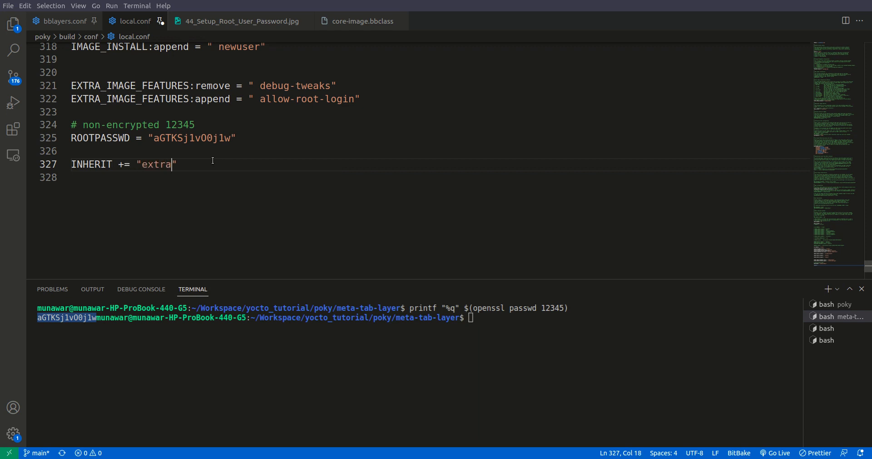
type("users")
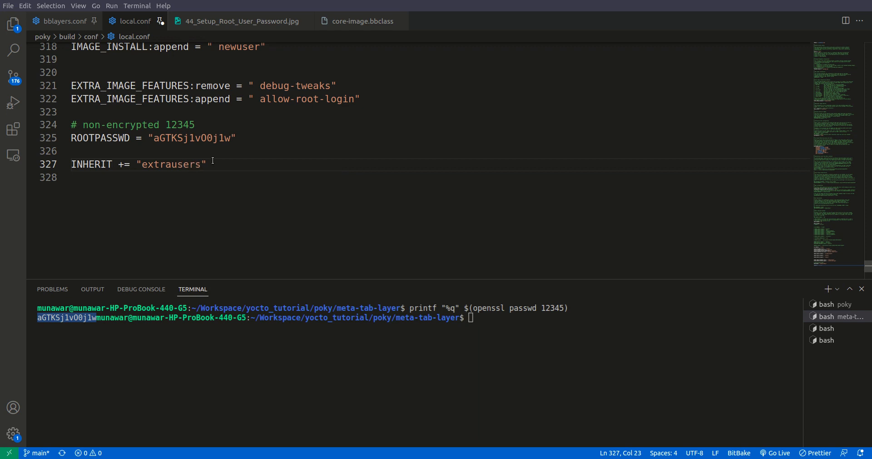
key("Return")
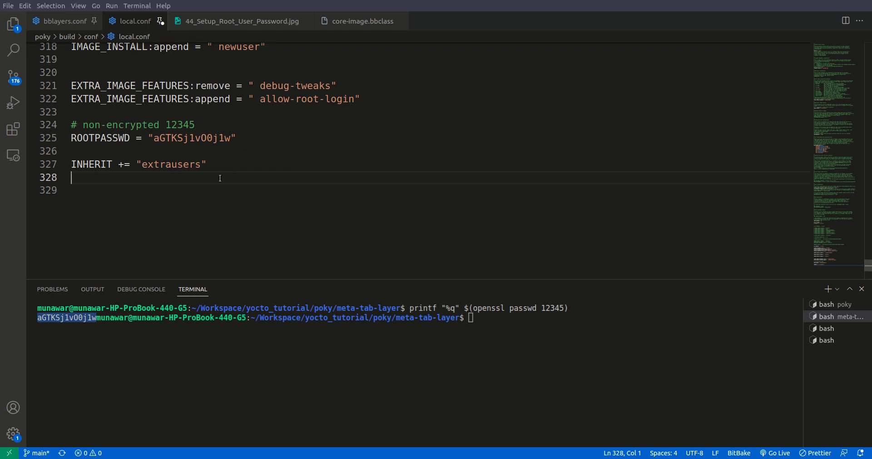
Type EXTRA_USERS_PARAMS = "usermod -p '${ROOTPASSWD}' root;" on line 328.
type("EXTRA_USE")
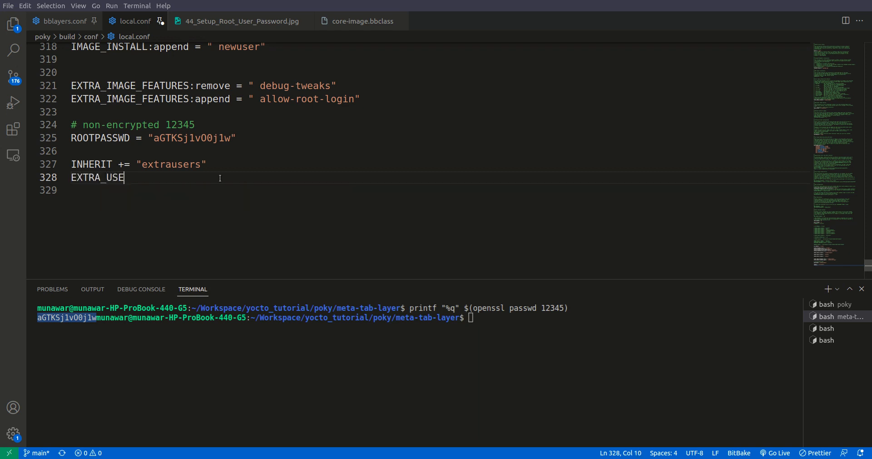
type("RS_")
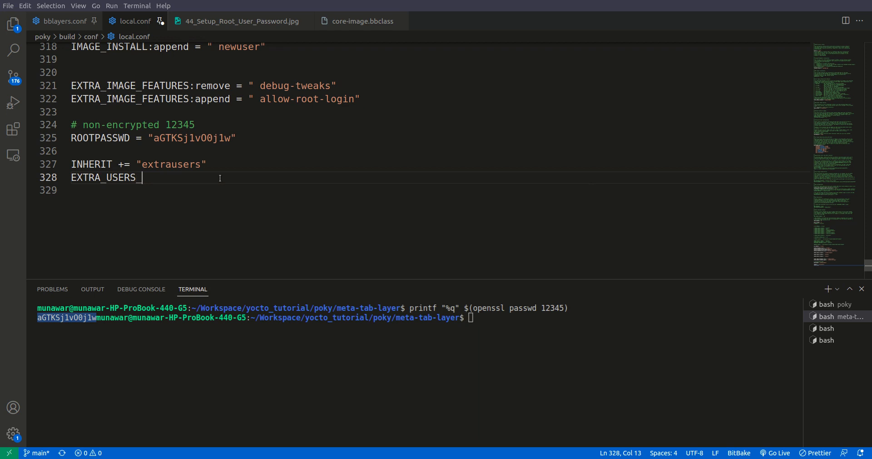
type("PARAMS")
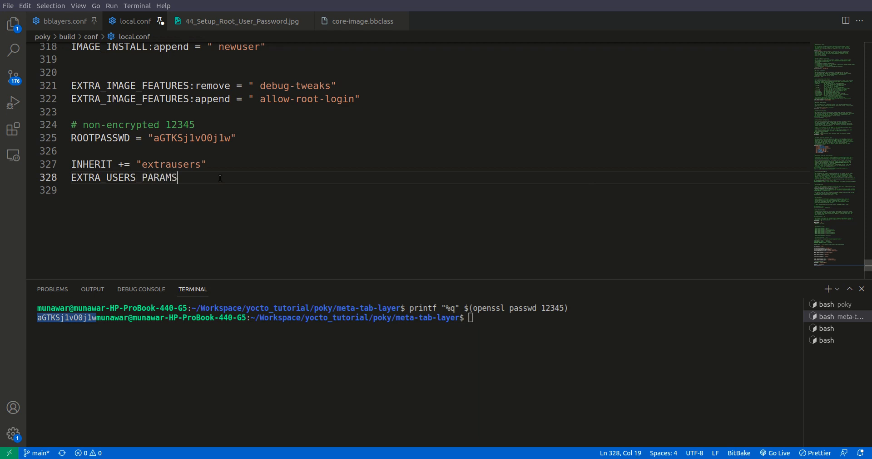
type("=")
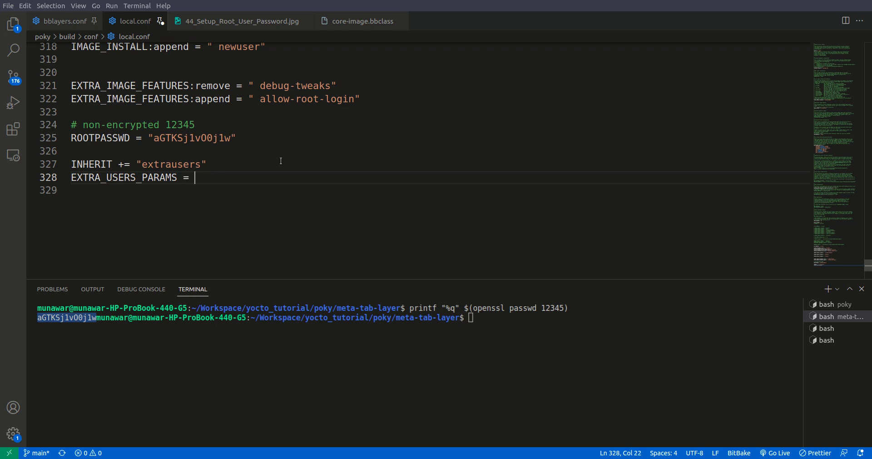
type("\"us\"")
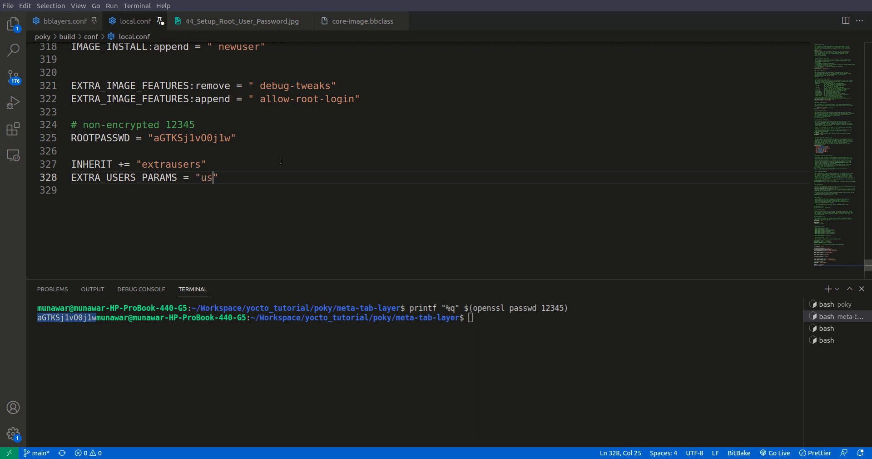
type("ermod")
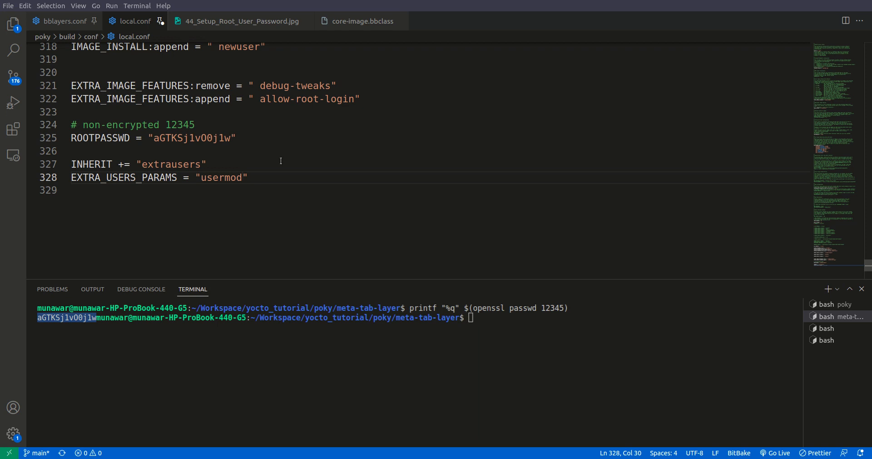
type("-")
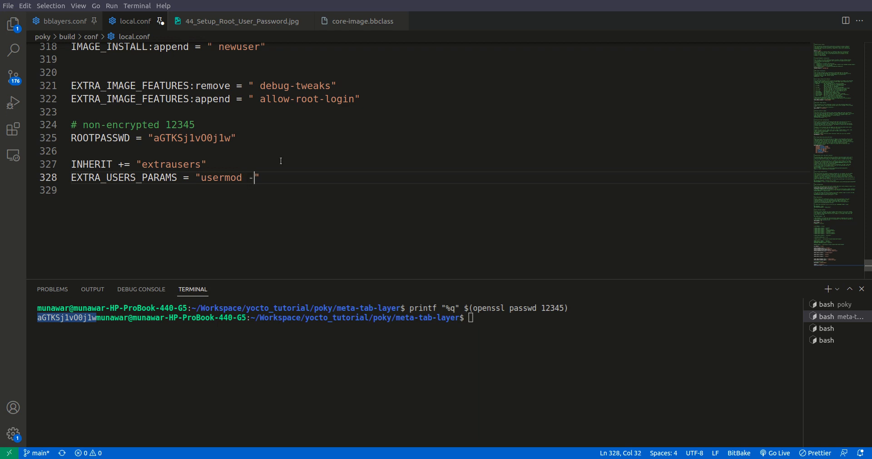
type("p")
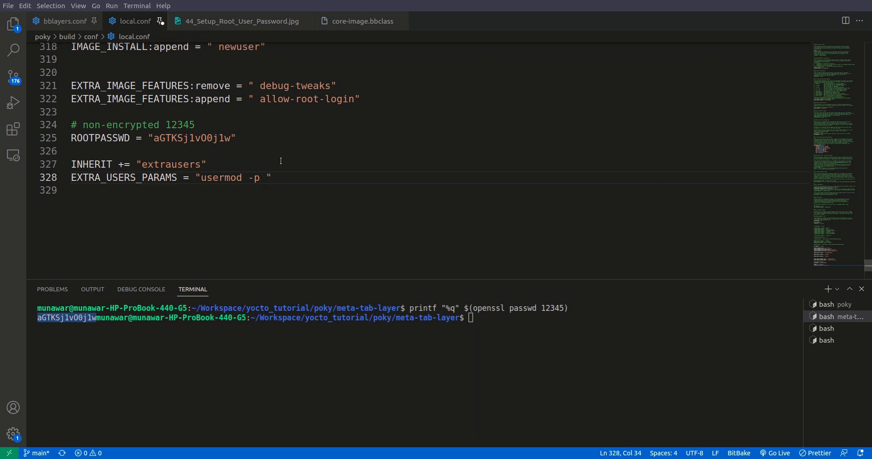
type("''")
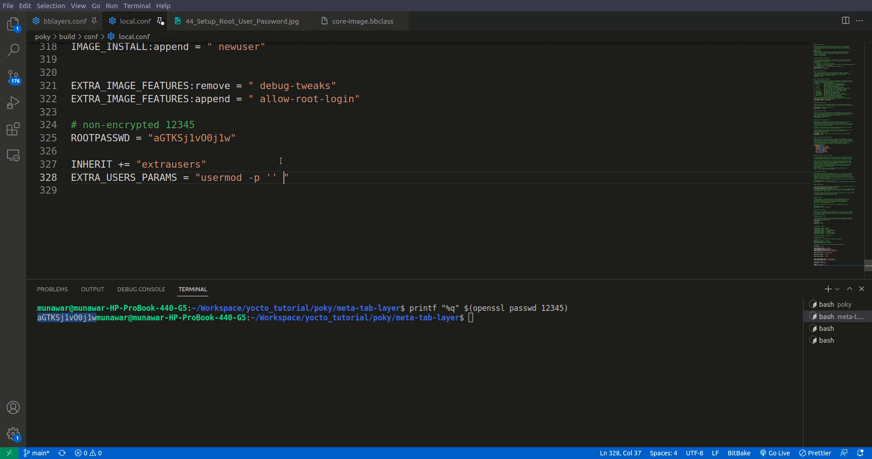
type("$")
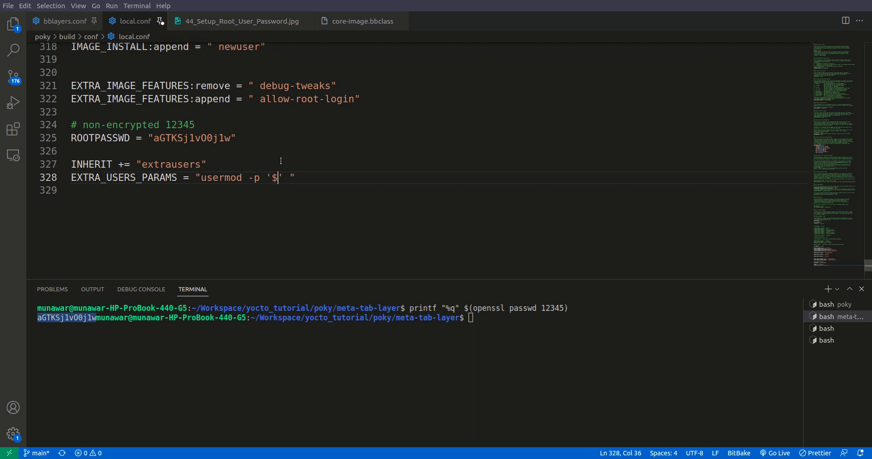
type("{")
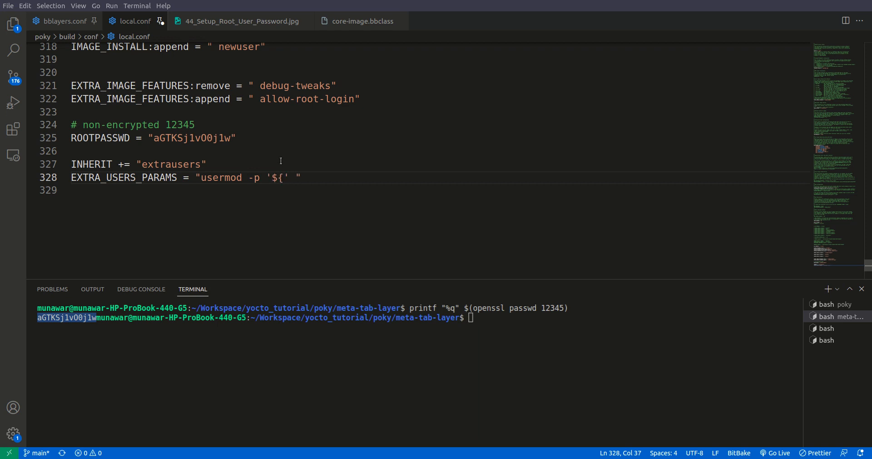
type("R")
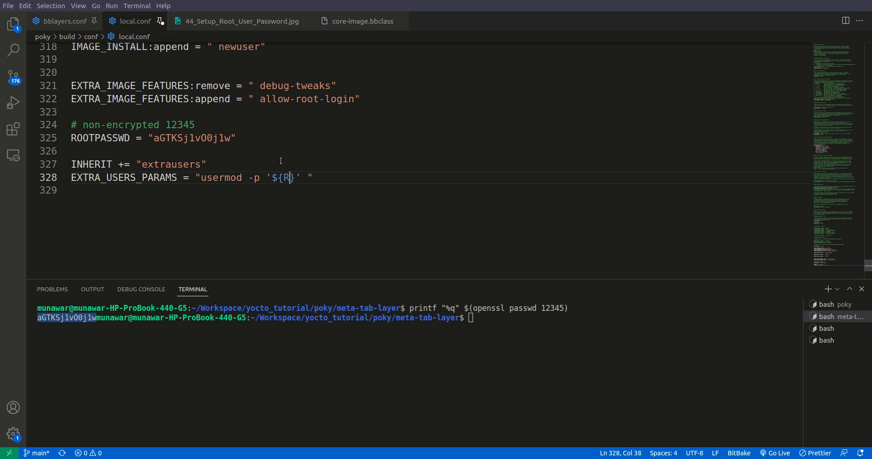
type("OOT")
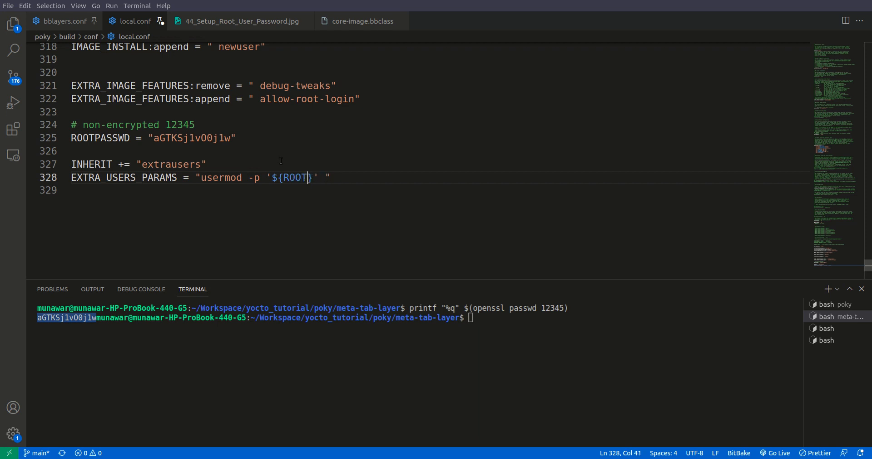
type("PASSWD")
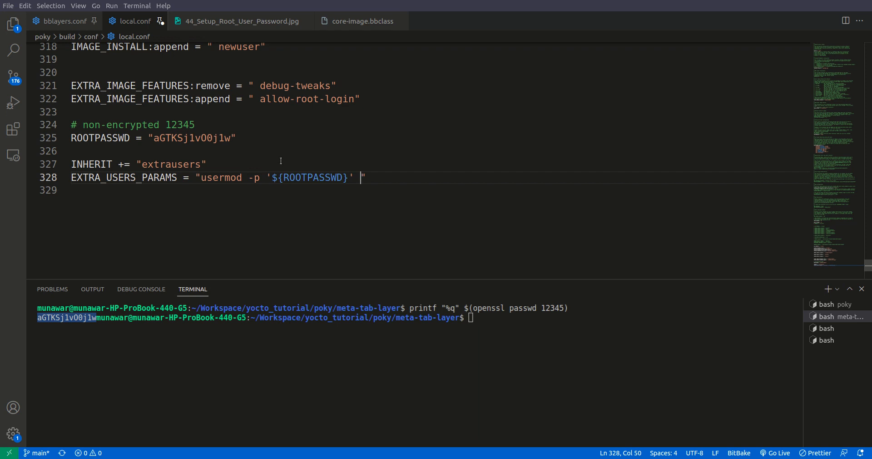
type("root")
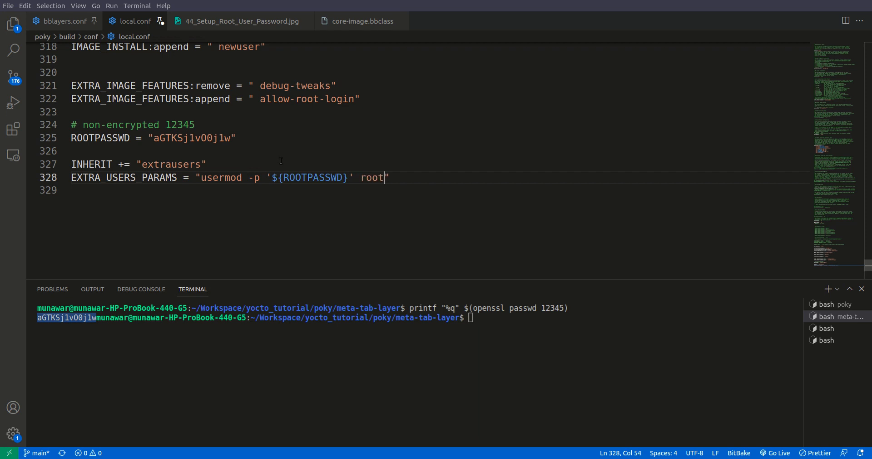
type(";")
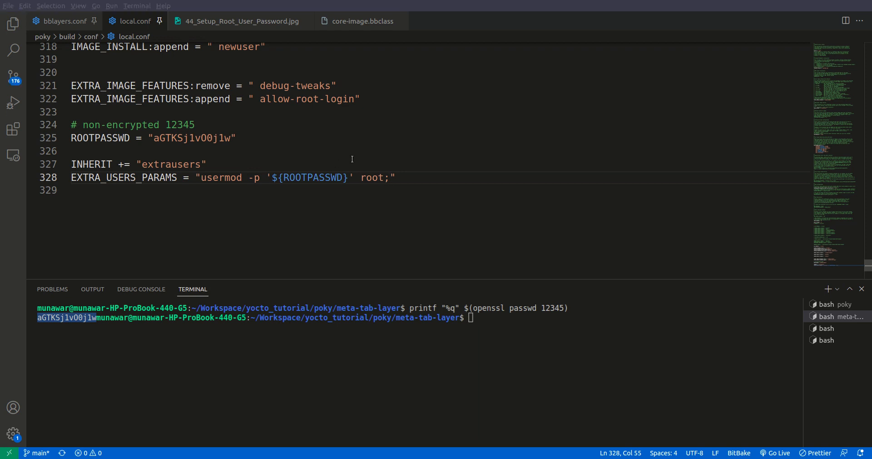
Source oe-init-build-env in the terminal to set up the Yocto build environment.
left_click(206, 164)
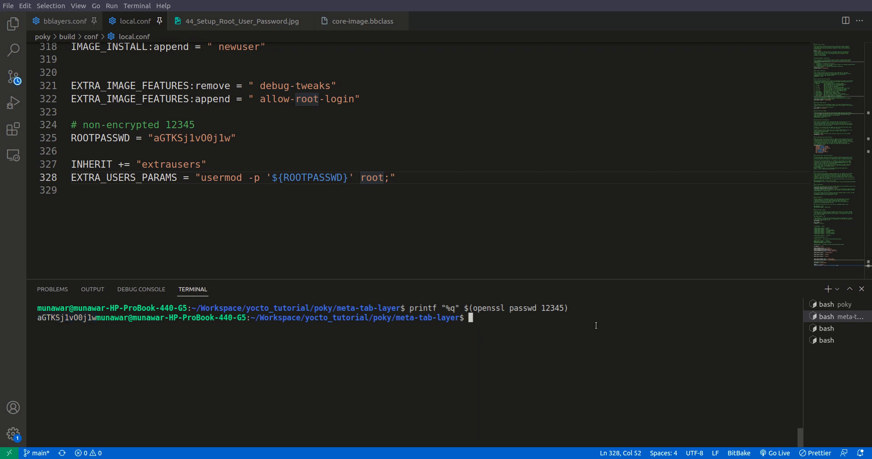
left_click(832, 303)
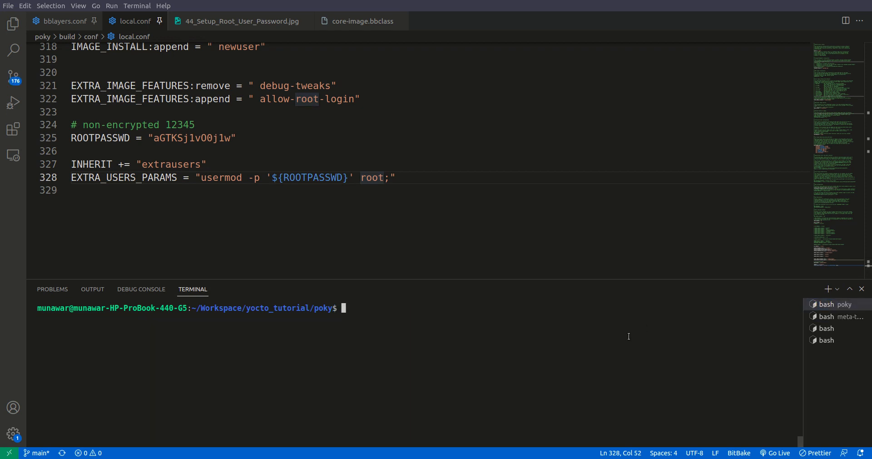
type("source oe-init-build-env")
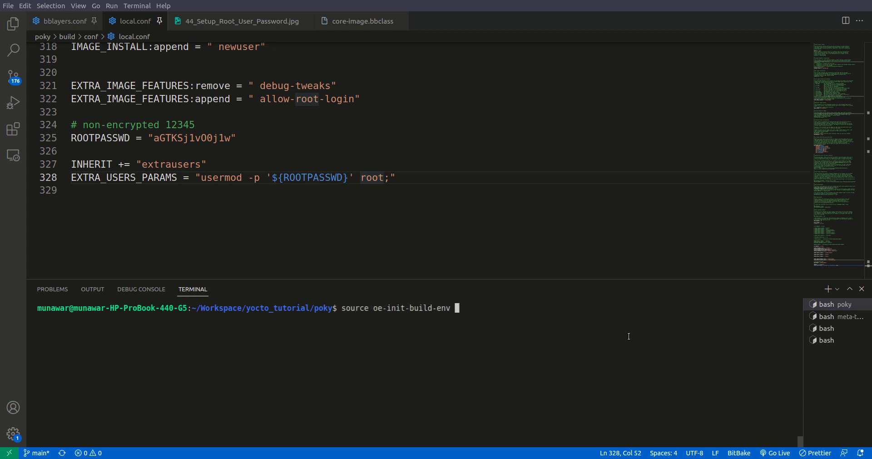
key("Return")
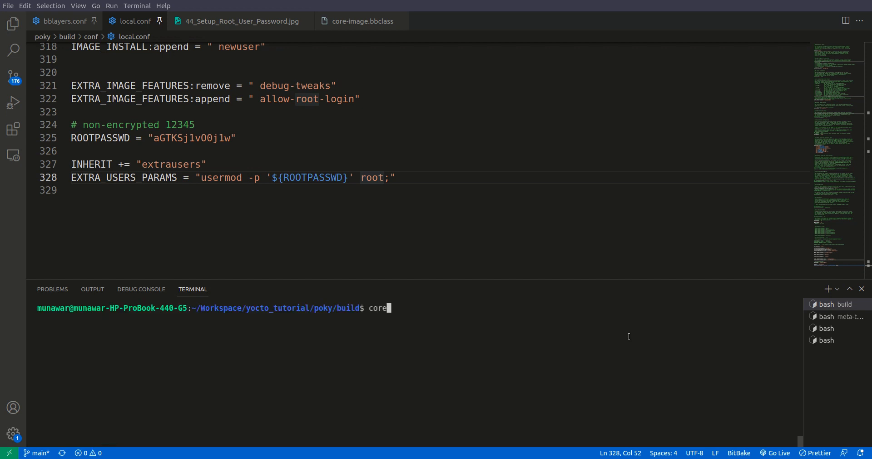
Start the bitbake core-image-full-cmdline build.
type("-image-fu")
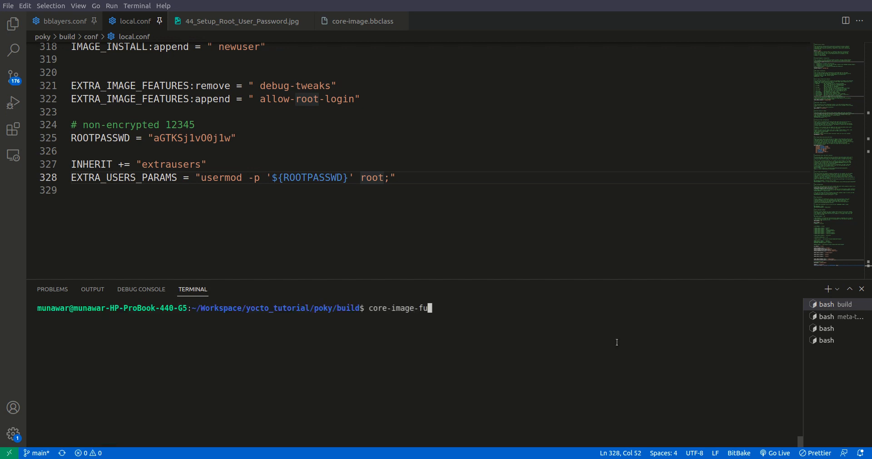
type("ll-cmdl")
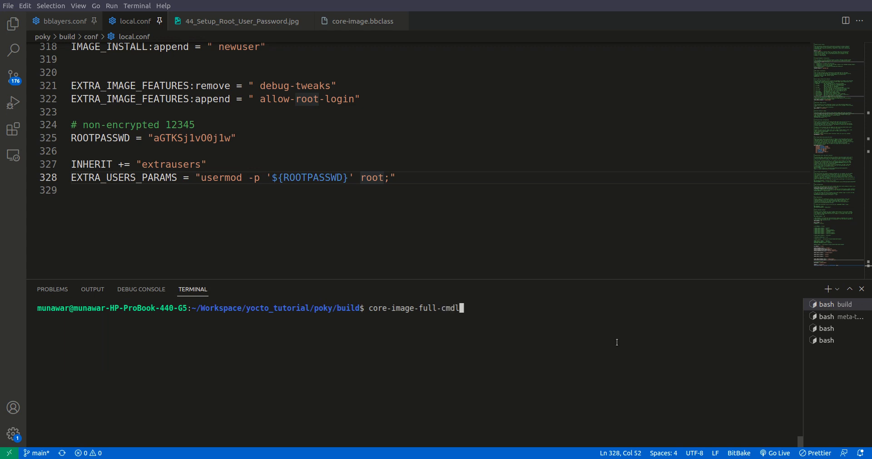
key("Return")
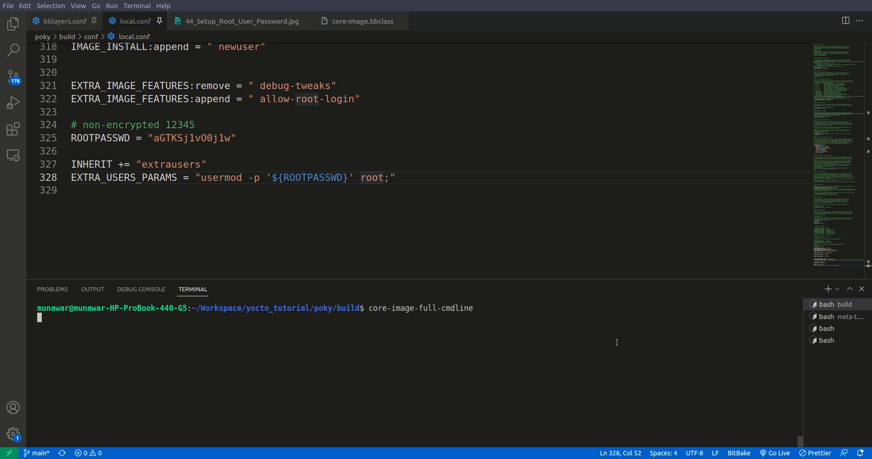
key("Return")
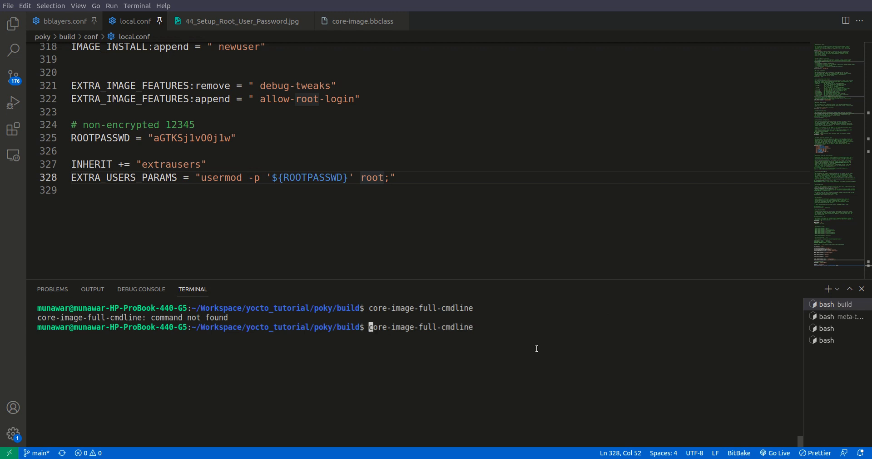
type("btbake")
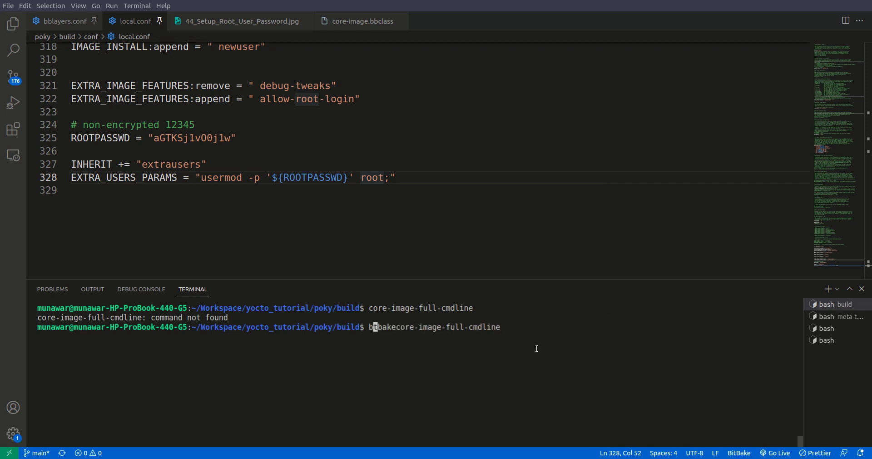
type("itbake")
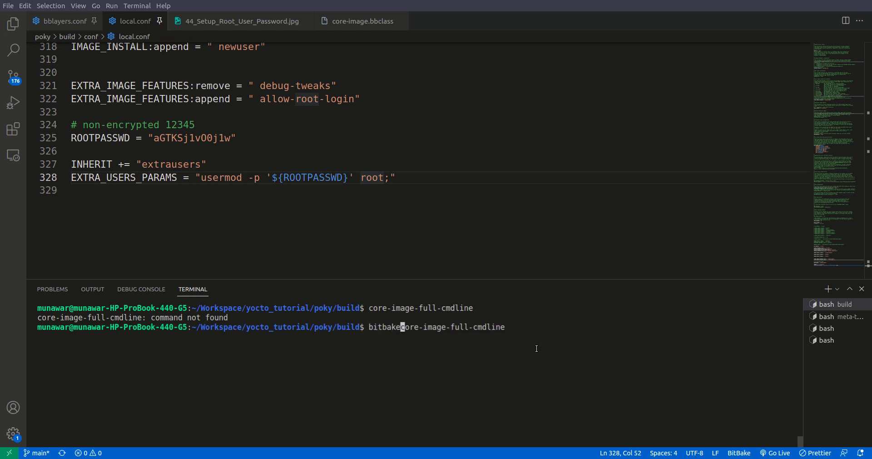
key("Return")
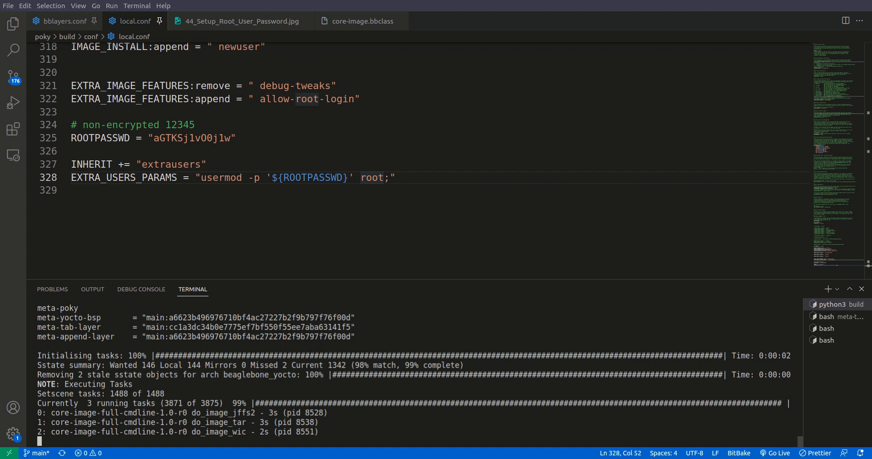
mouse_move(701, 4)
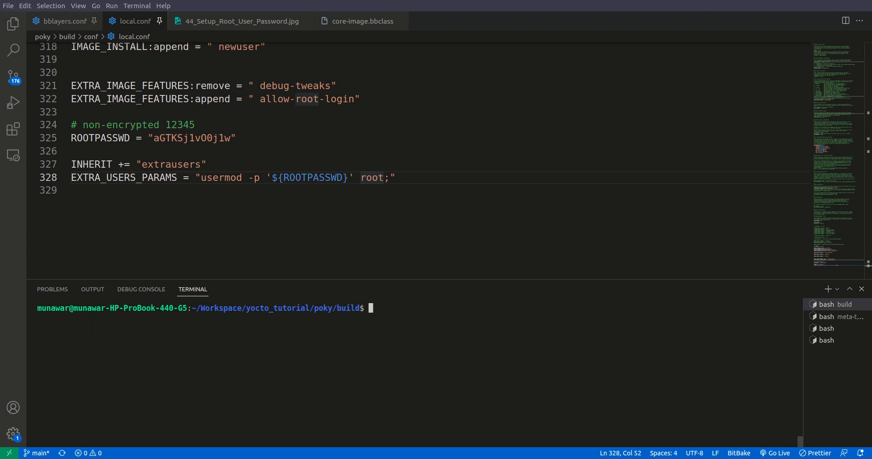
left_click(837, 304)
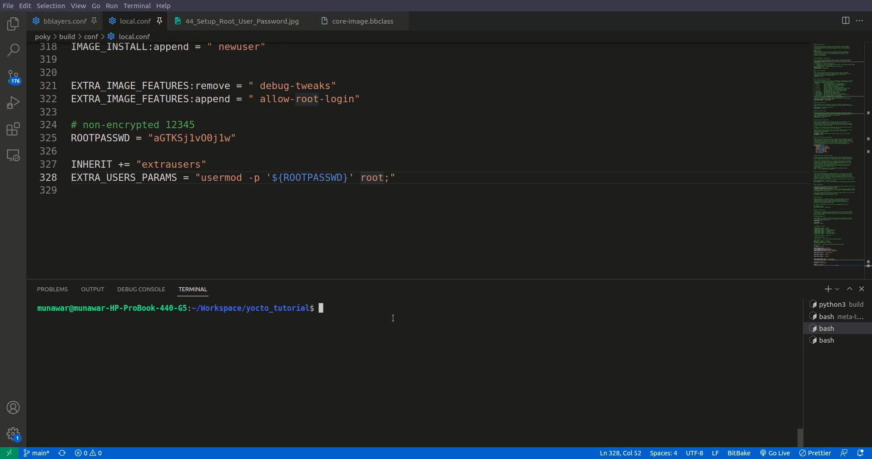
type("ssh")
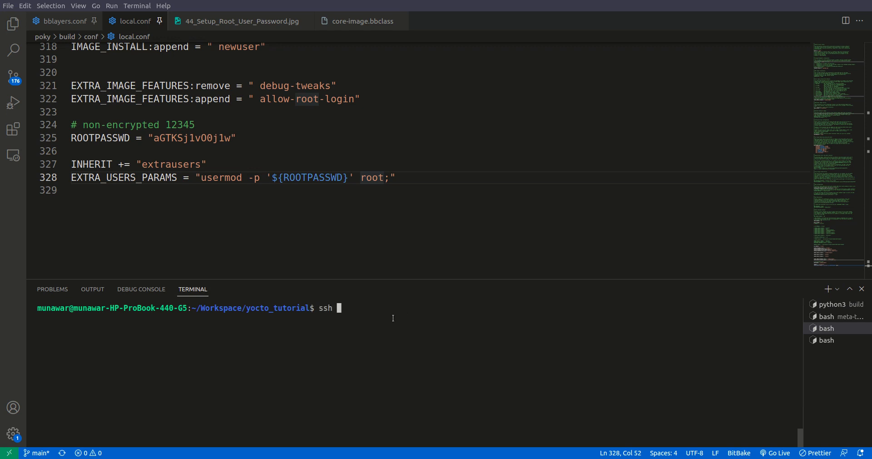
type("root")
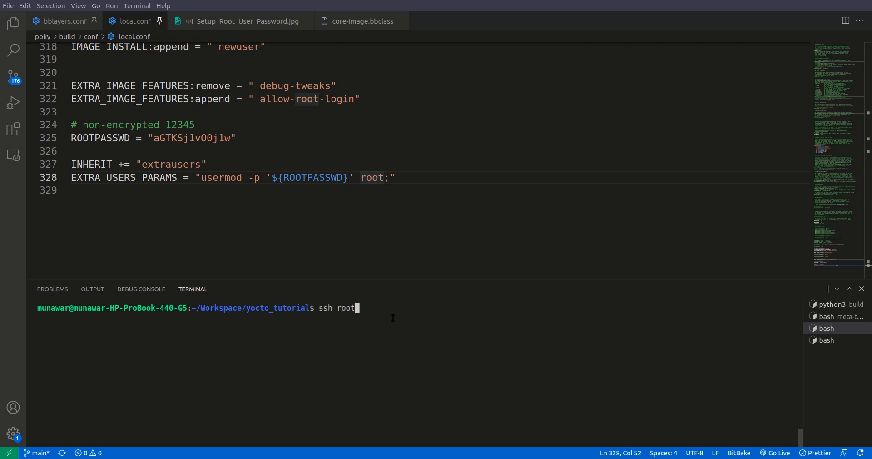
type("@192.")
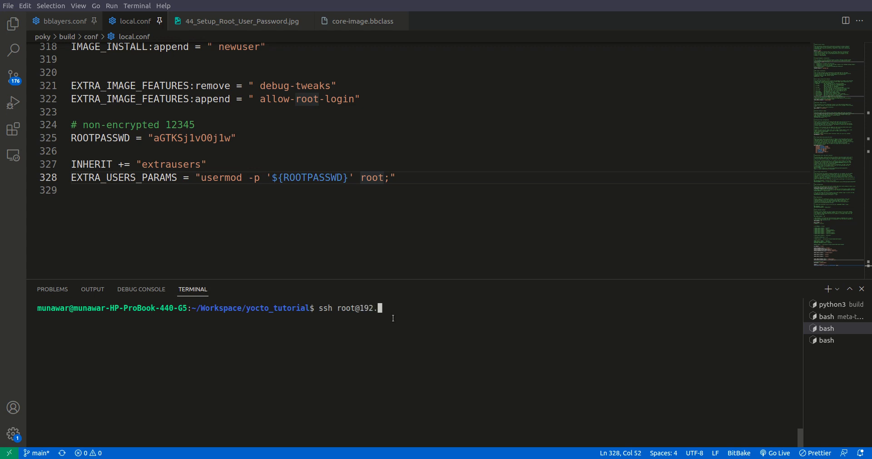
type("168.")
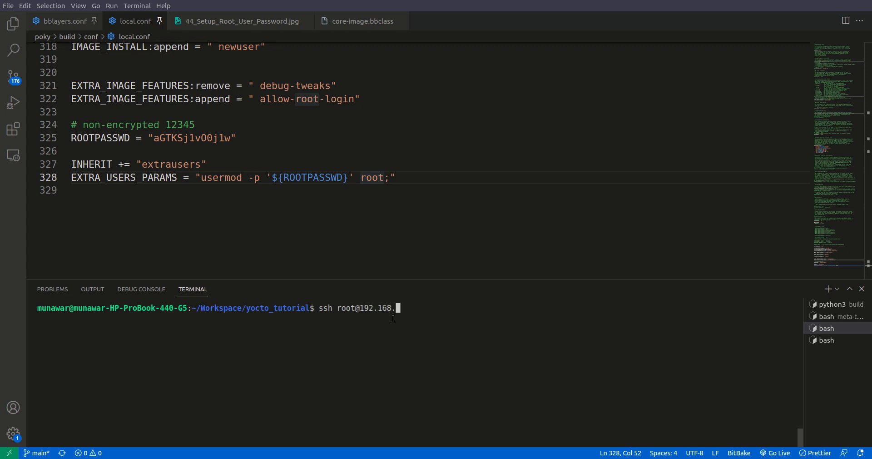
type("7.2")
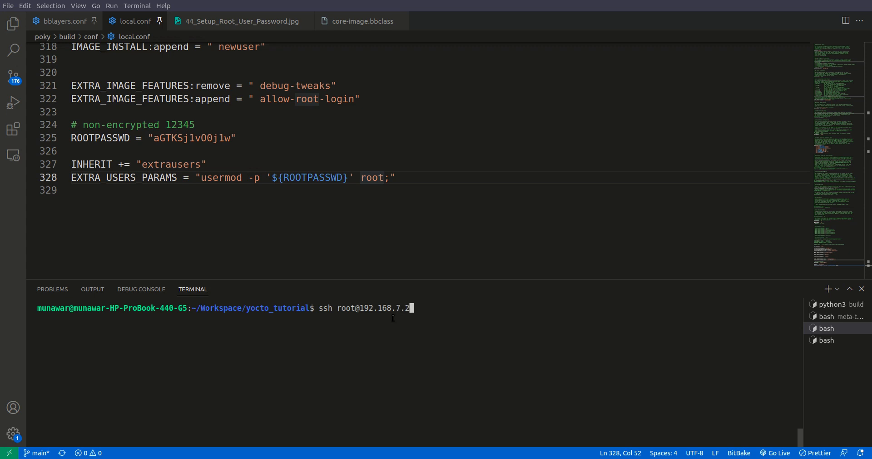
key("Return")
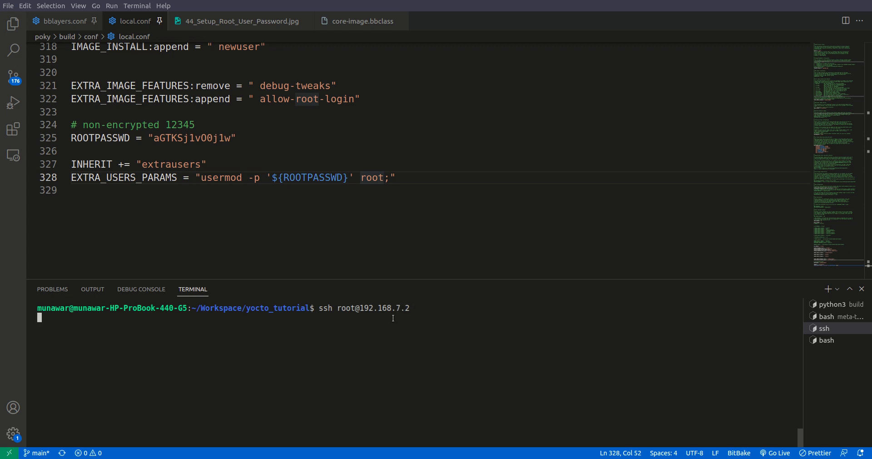
key("Return")
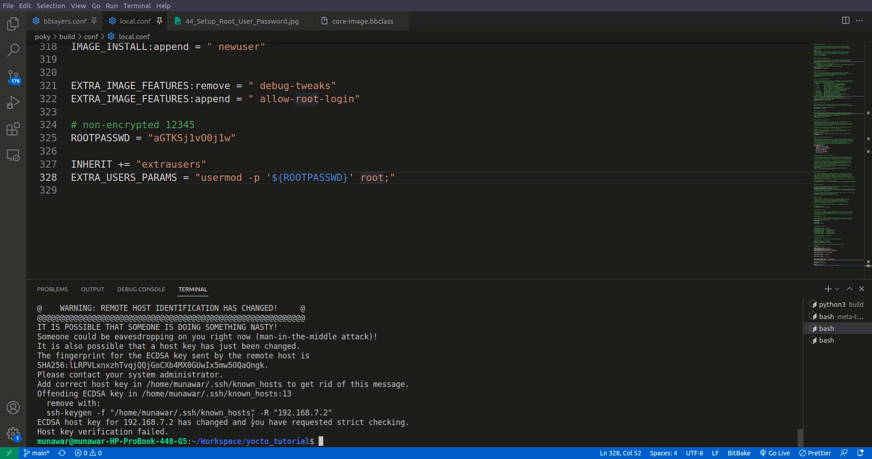
Remove 192.168.7.2 from known_hosts with ssh-keygen -R, accept the new key, log in.
triple_click(184, 412)
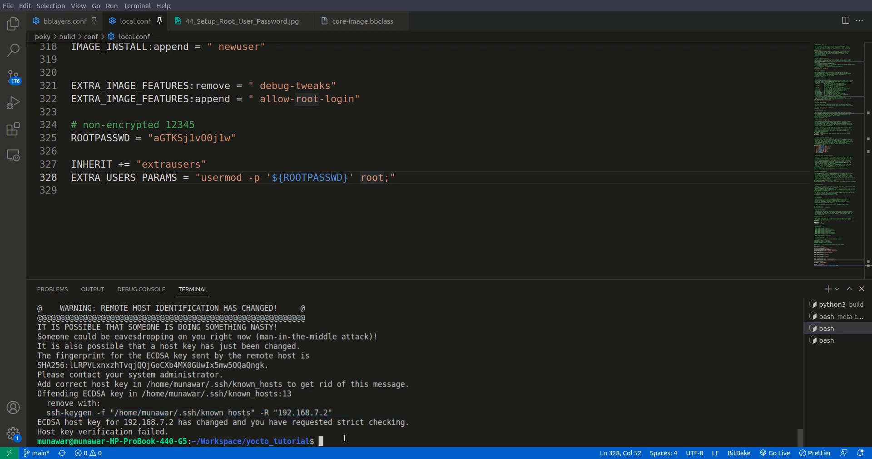
type("ssh-keygen -f \"/home/munawar/.ssh/known_hosts\" -R \"192.168.7.2\"")
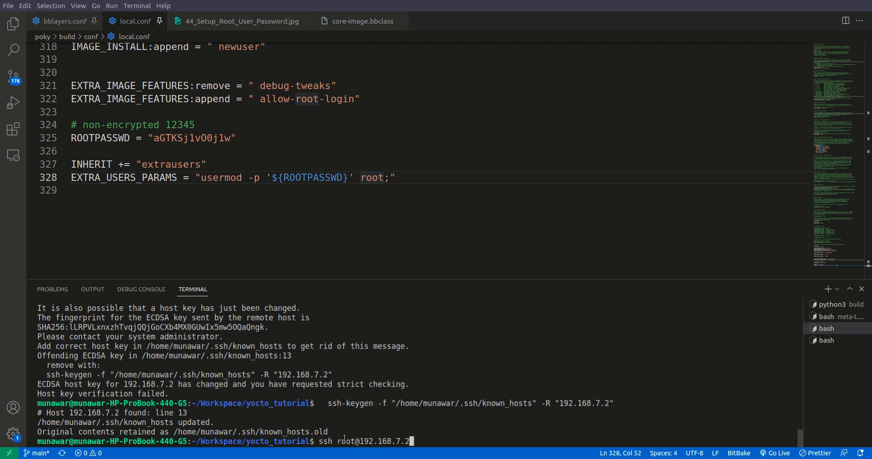
key("Return")
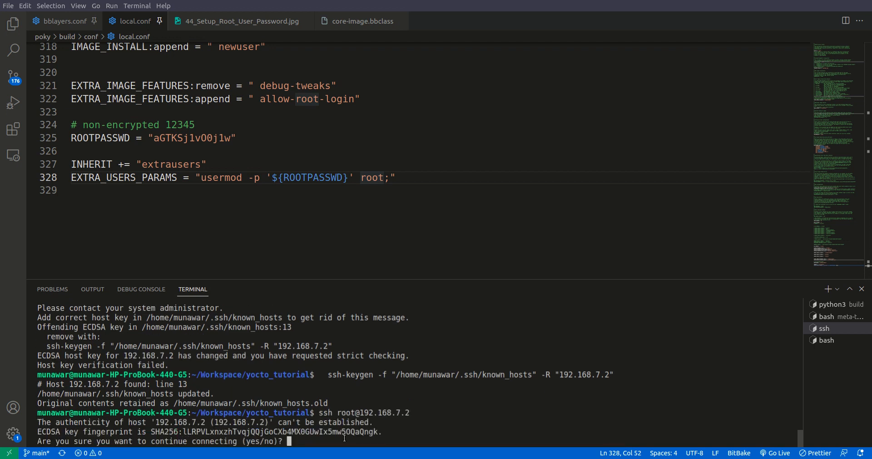
type("yes")
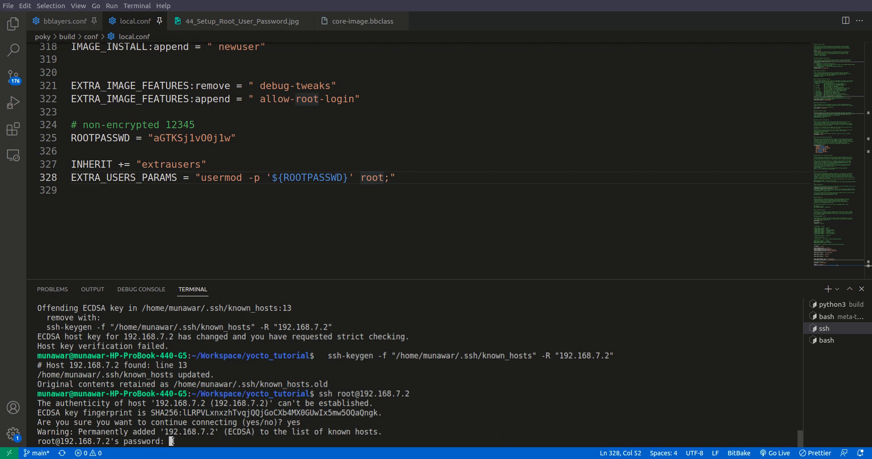
key("Return")
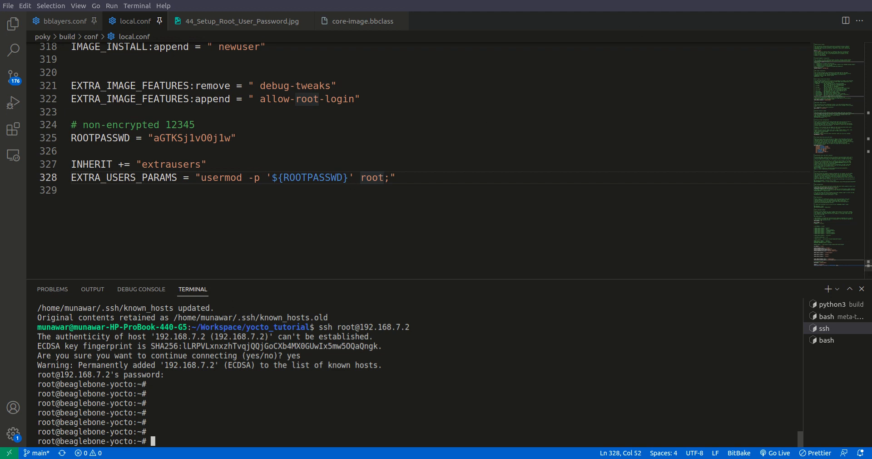
mouse_move(717, 29)
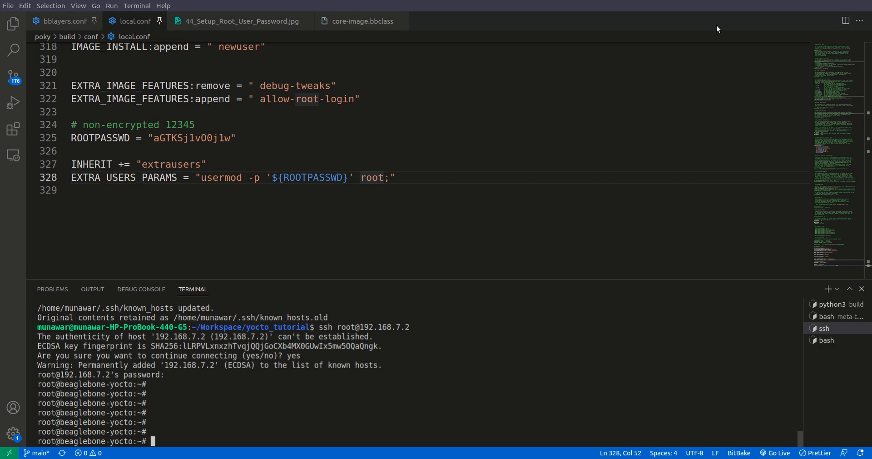